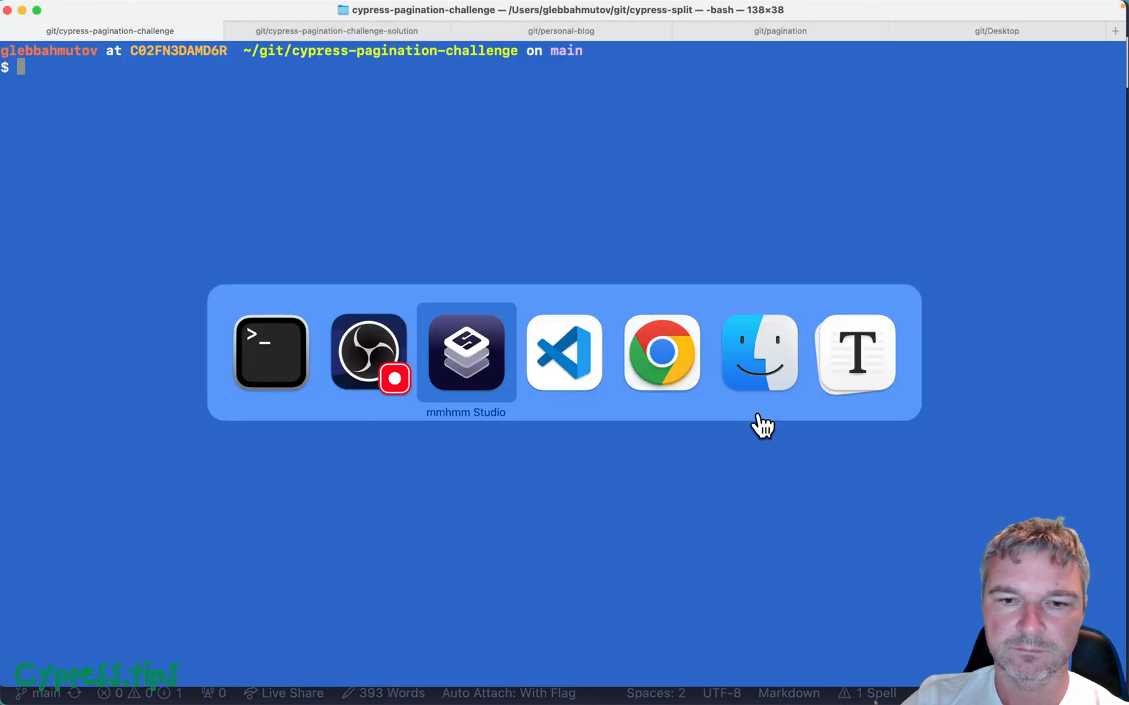
# Step: Bring Chrome with the pagination challenge post forward and zoom its spec screenshot
pyautogui.click(660, 351)
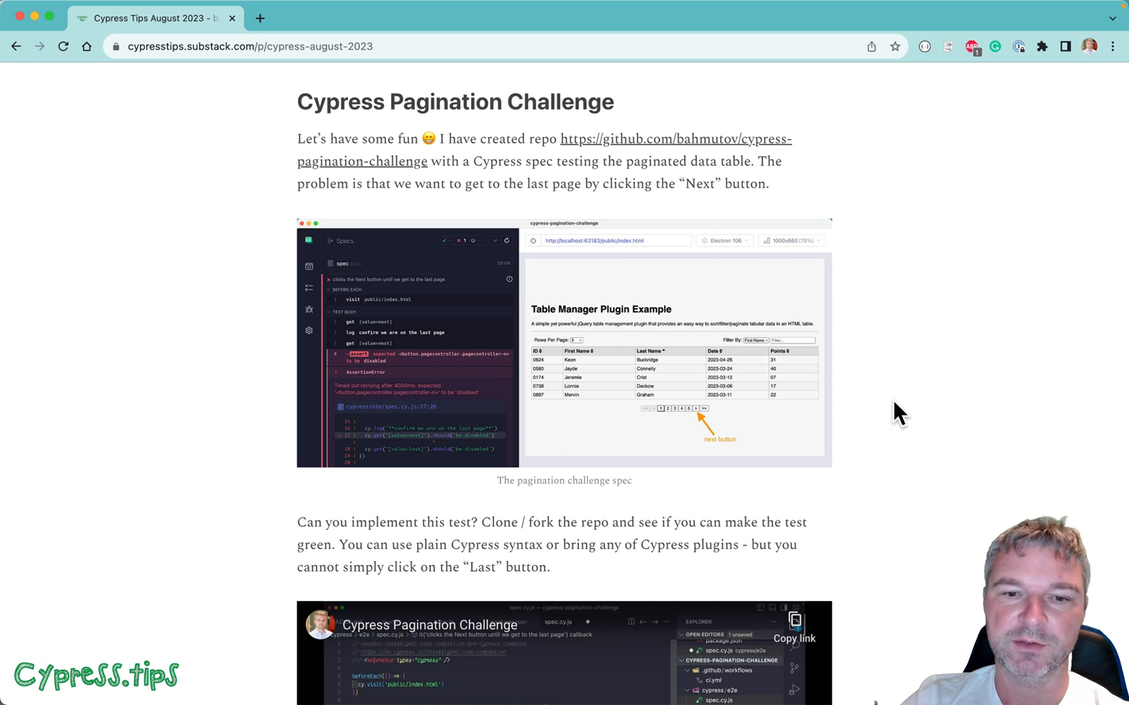
pyautogui.moveTo(939, 406)
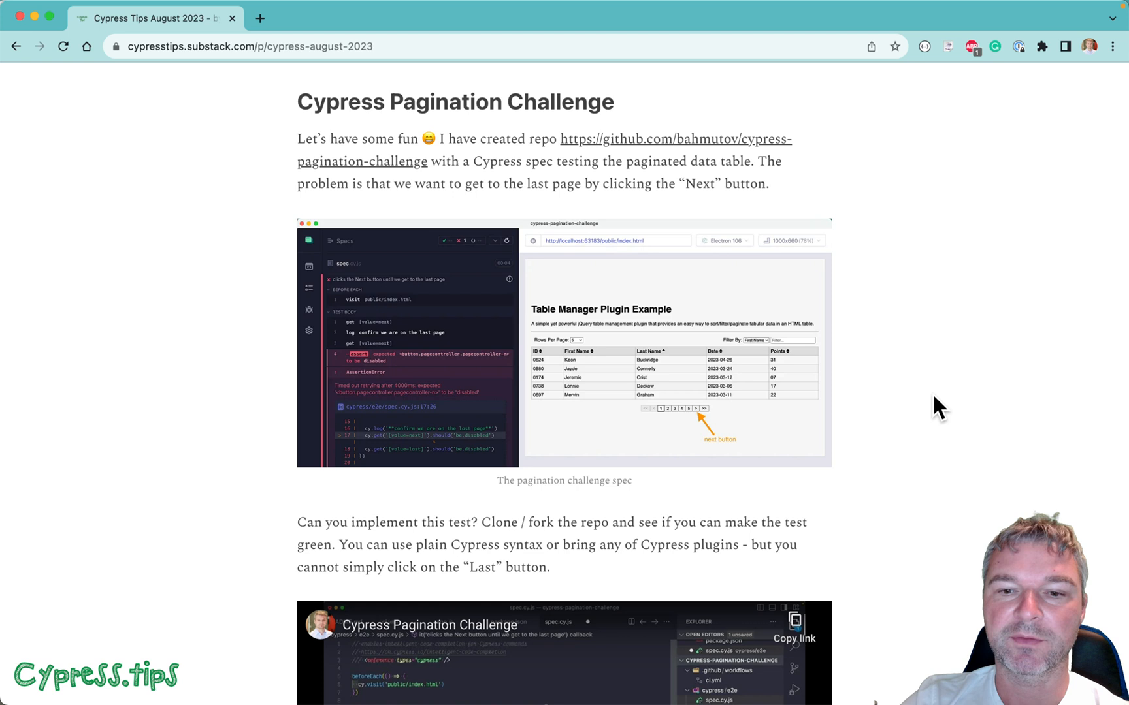
pyautogui.moveTo(797, 415)
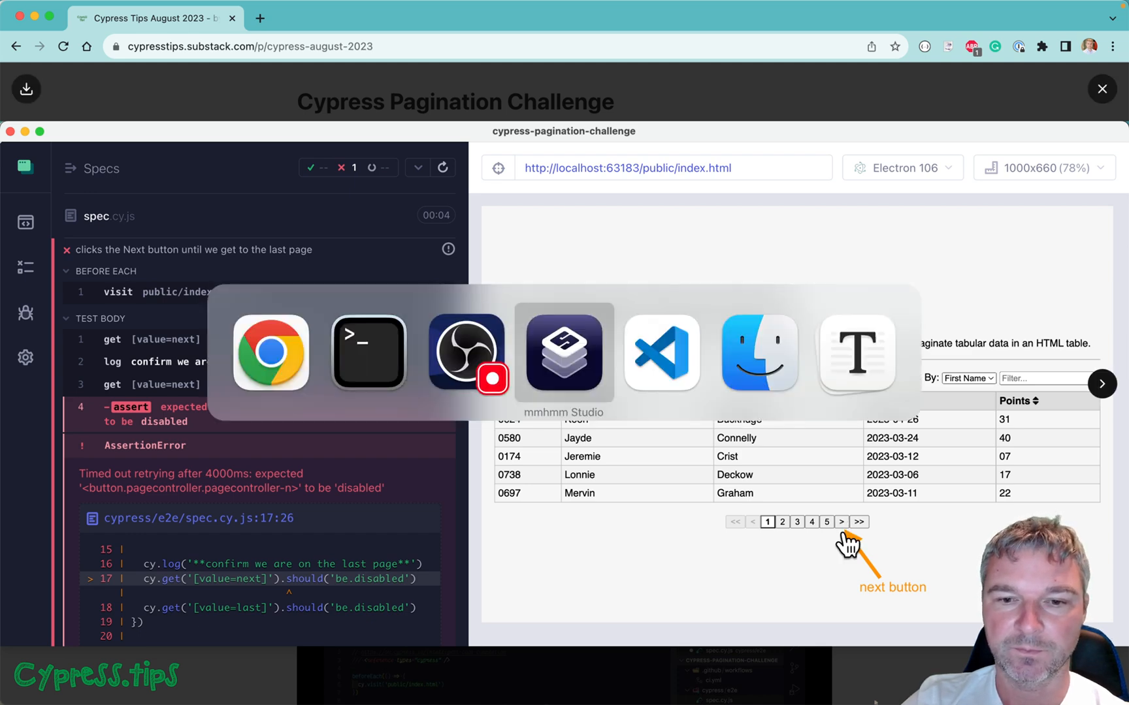
# Step: Show only the starter spec.cy.js in the editor with the other files closed
pyautogui.click(659, 351)
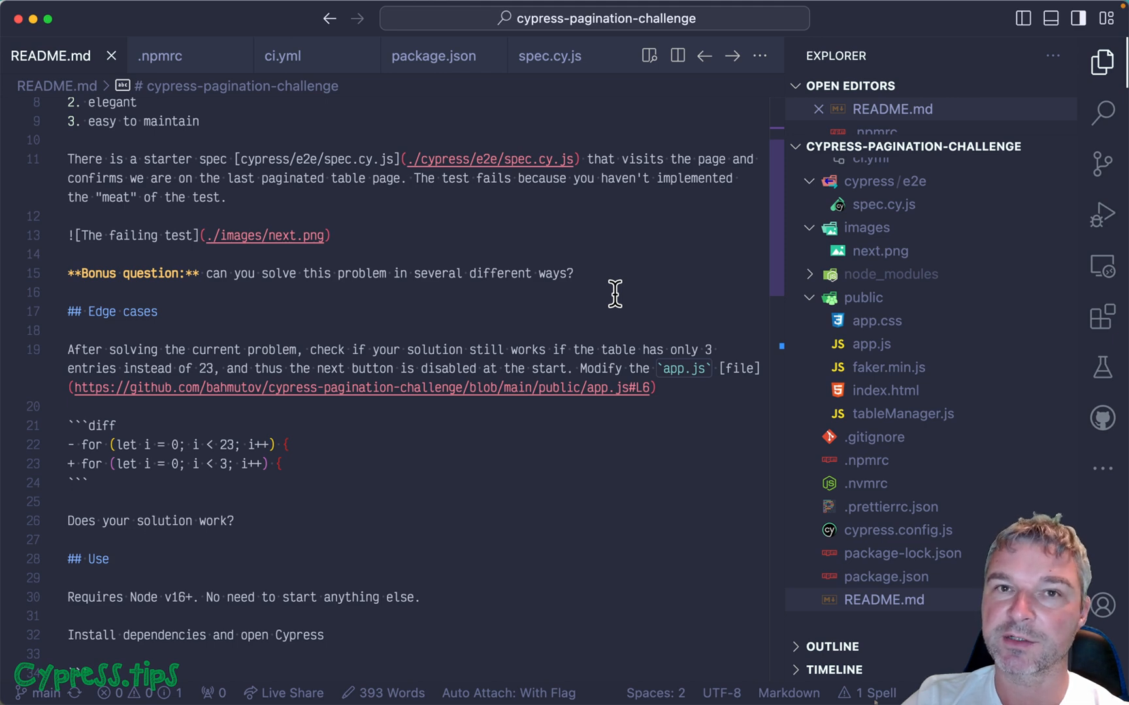
pyautogui.click(549, 54)
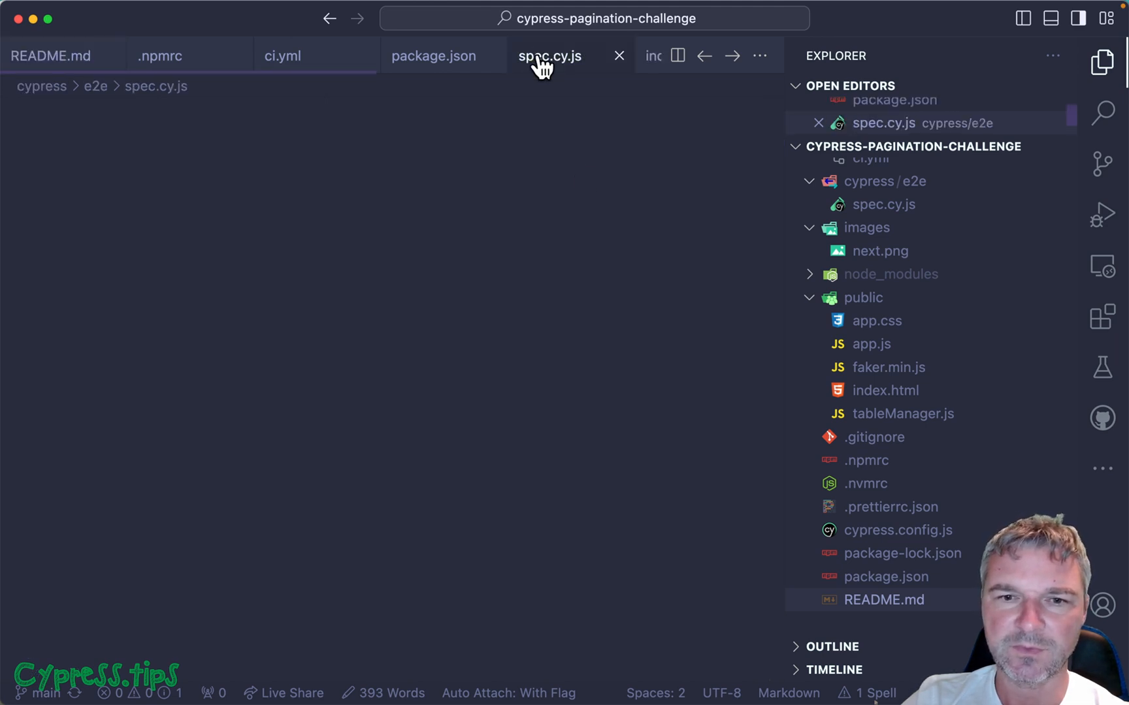
pyautogui.click(549, 55)
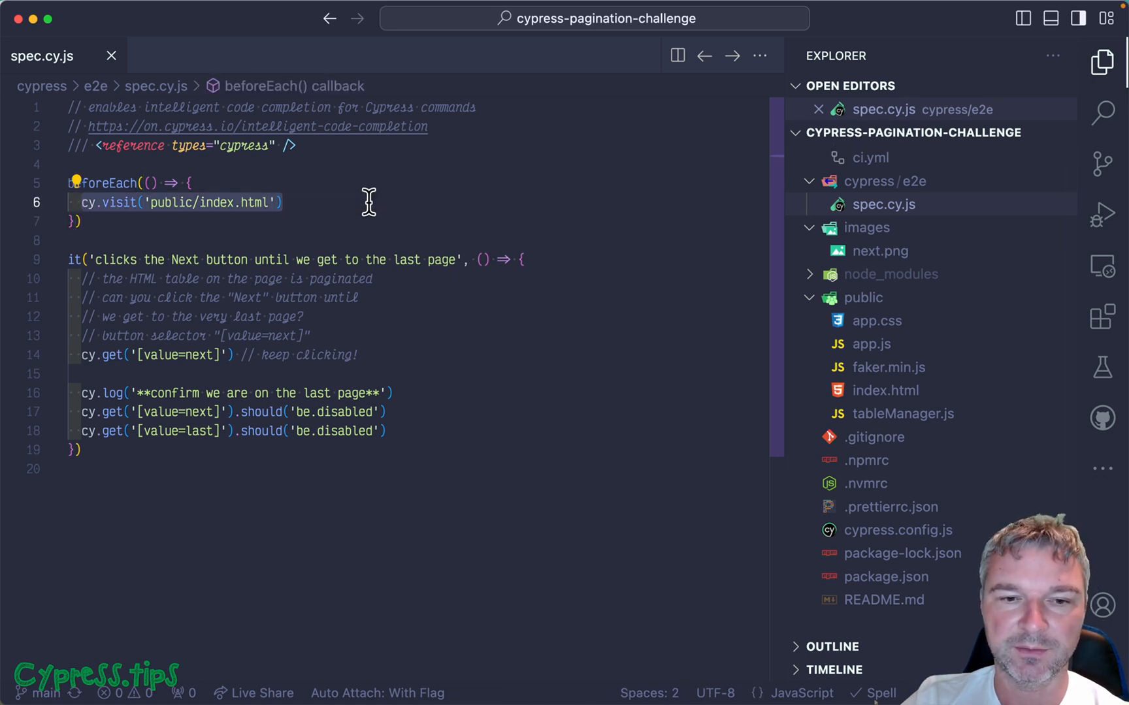
# Step: Review the visit line and empty line 15, then hide the Explorer side panel
pyautogui.click(358, 354)
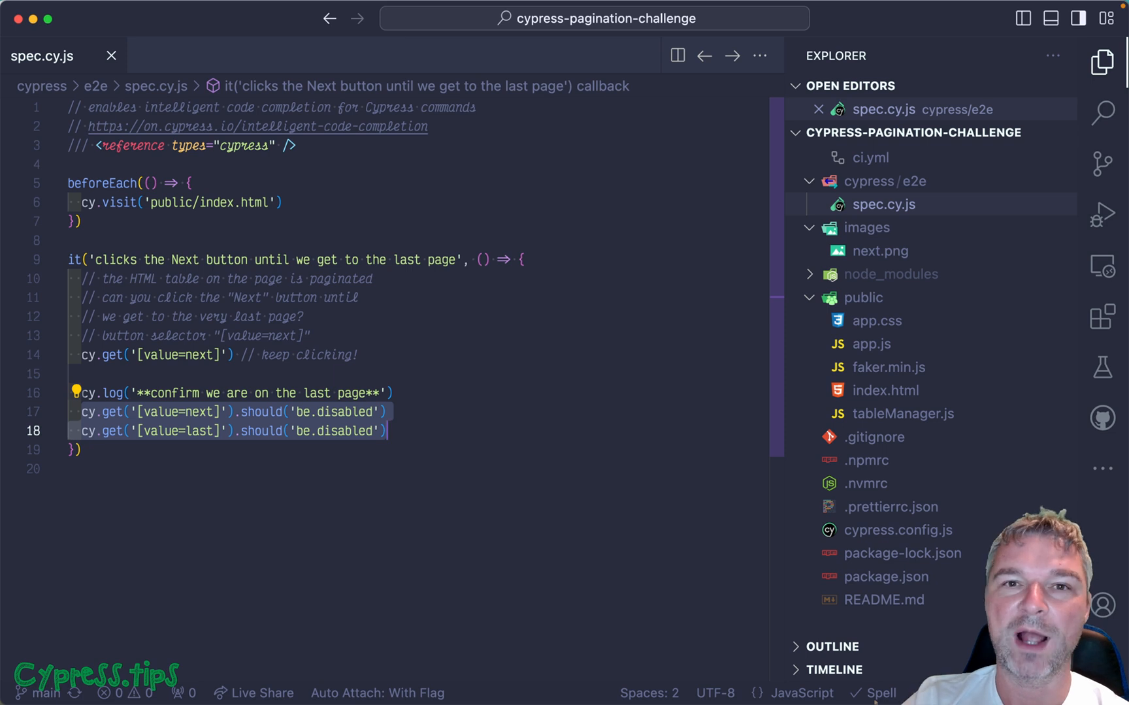
pyautogui.click(288, 372)
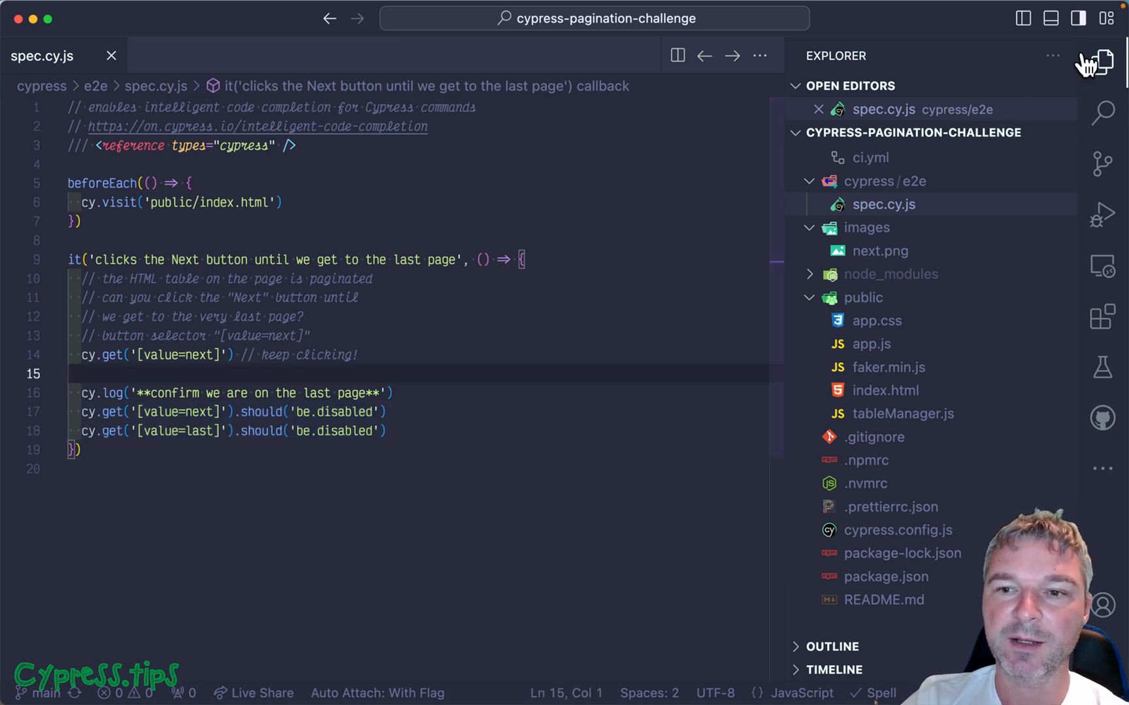
pyautogui.click(1102, 62)
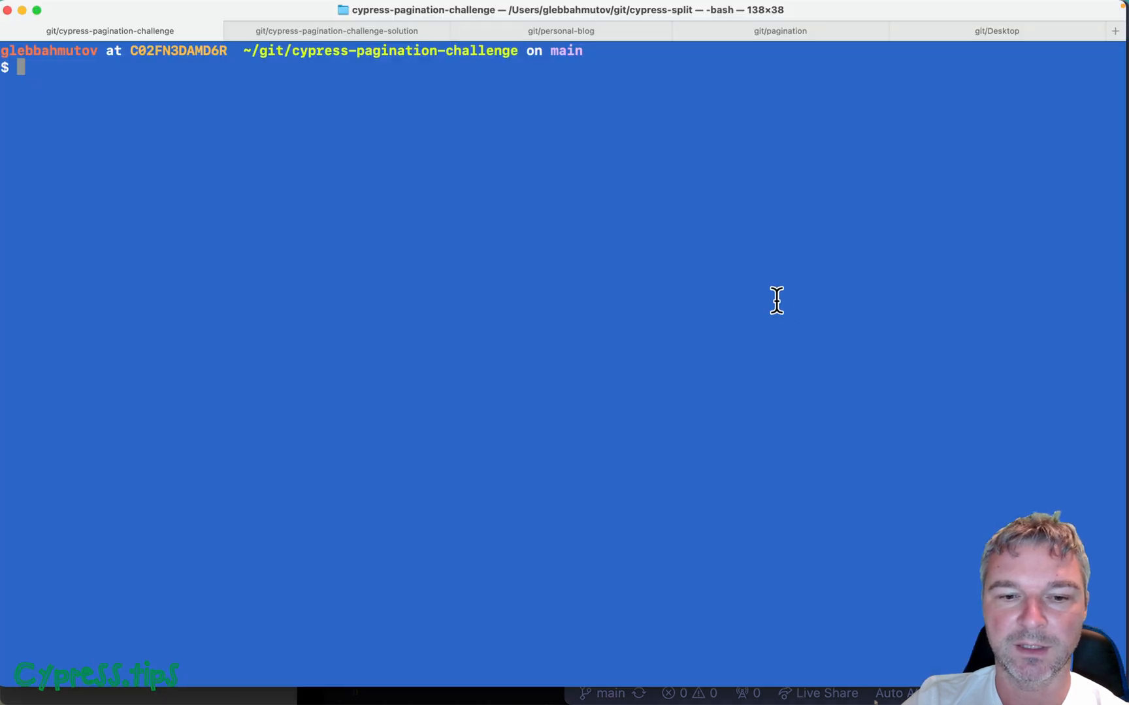
# Step: Run npx cypress open and start E2E testing in the Electron browser
pyautogui.write('npx cypr')
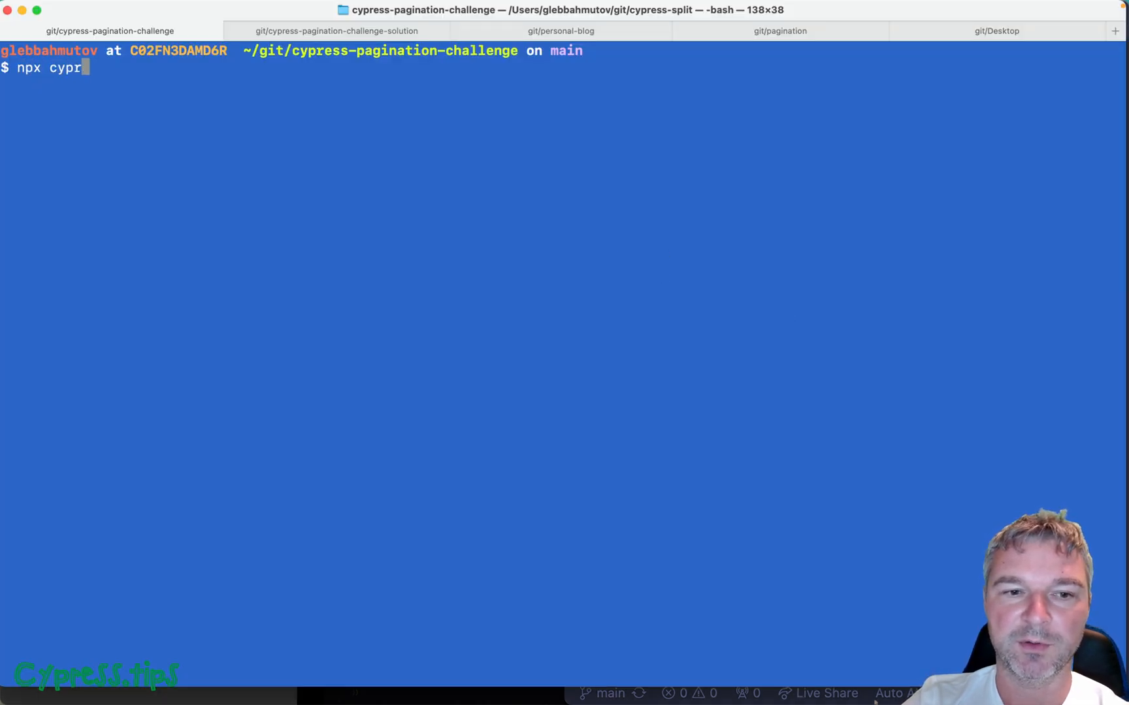
pyautogui.press('Return')
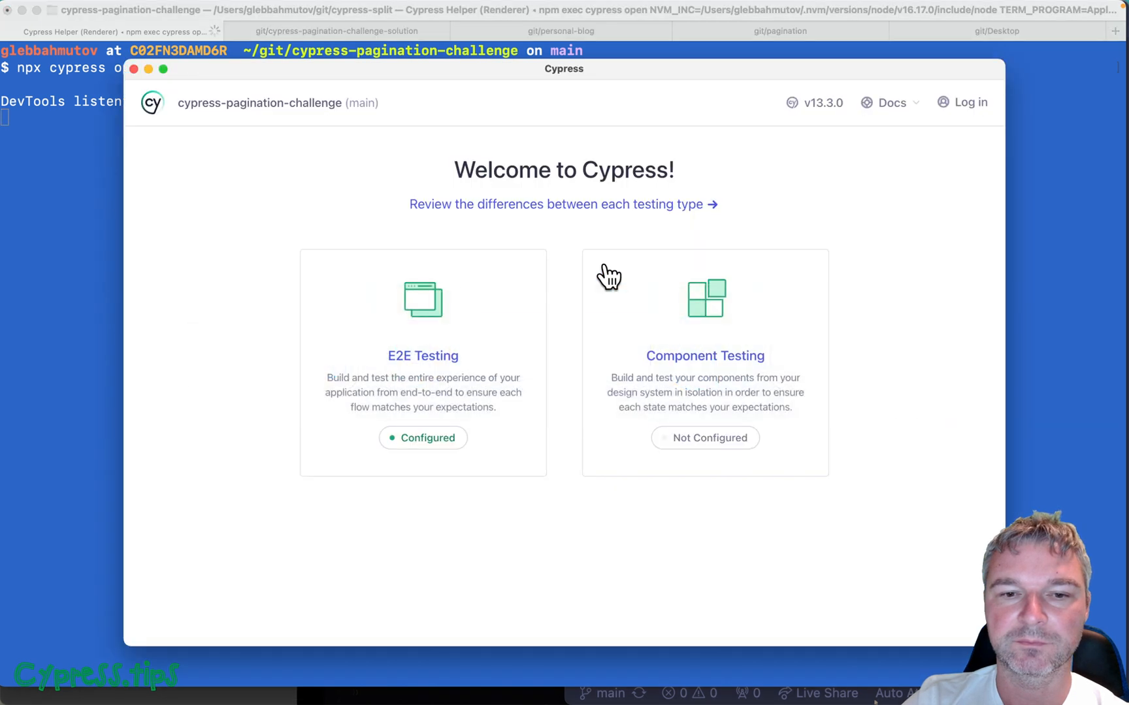
pyautogui.click(422, 361)
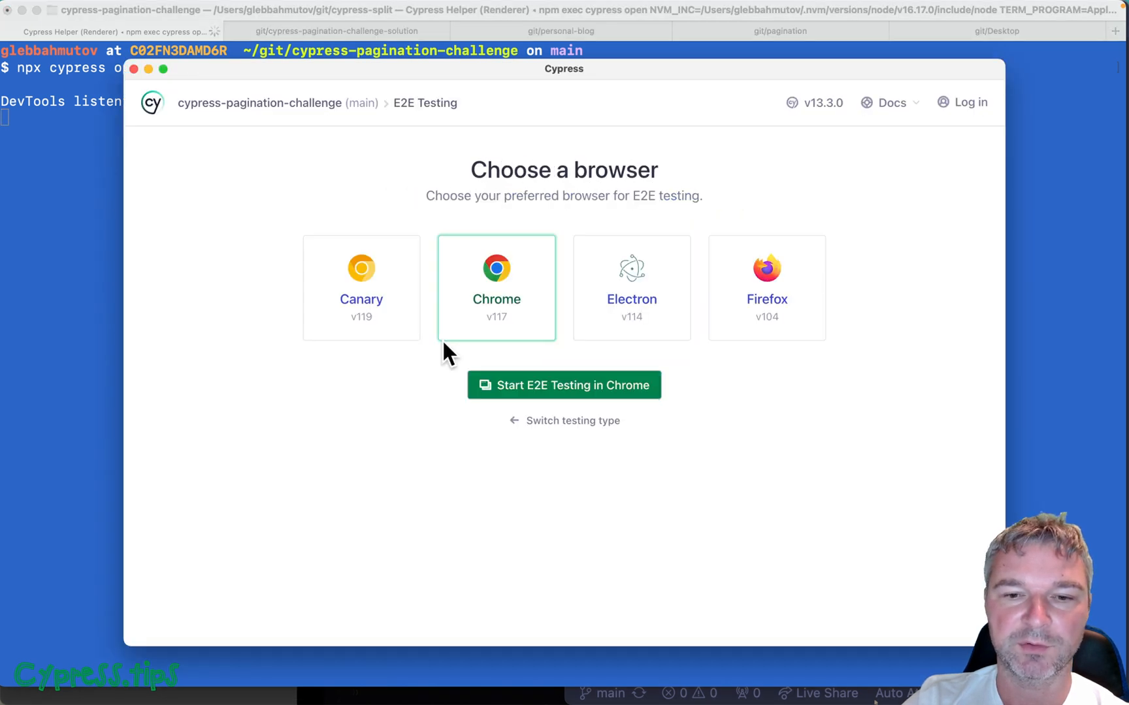
pyautogui.click(631, 288)
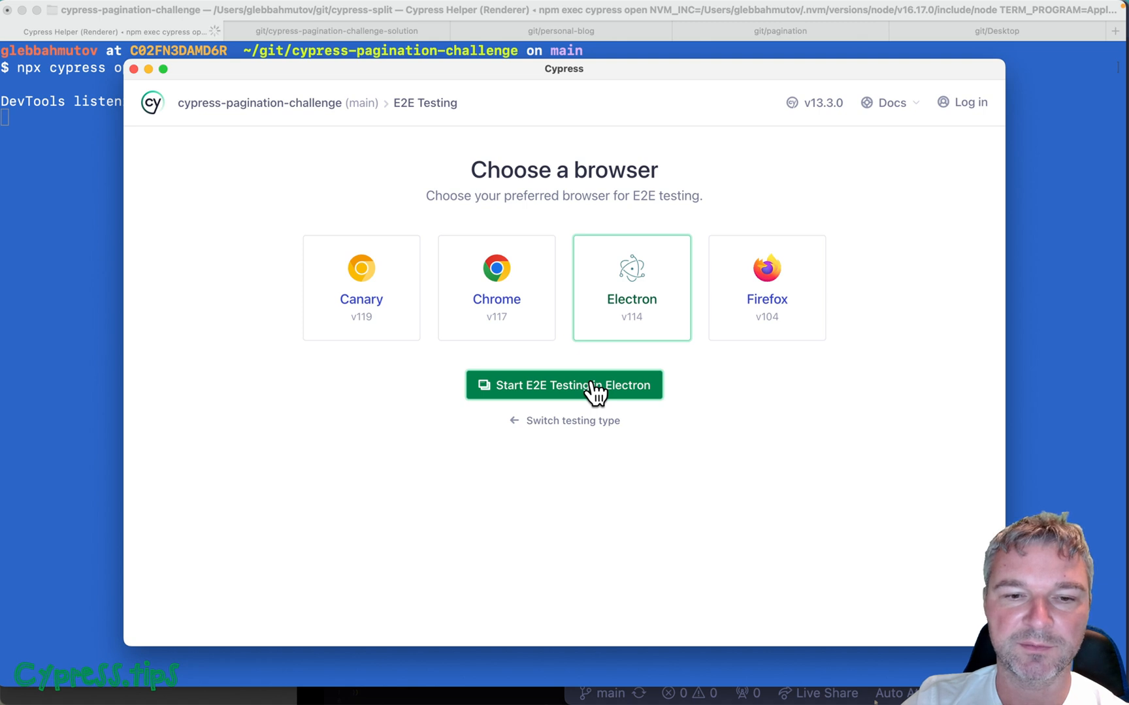
pyautogui.click(563, 384)
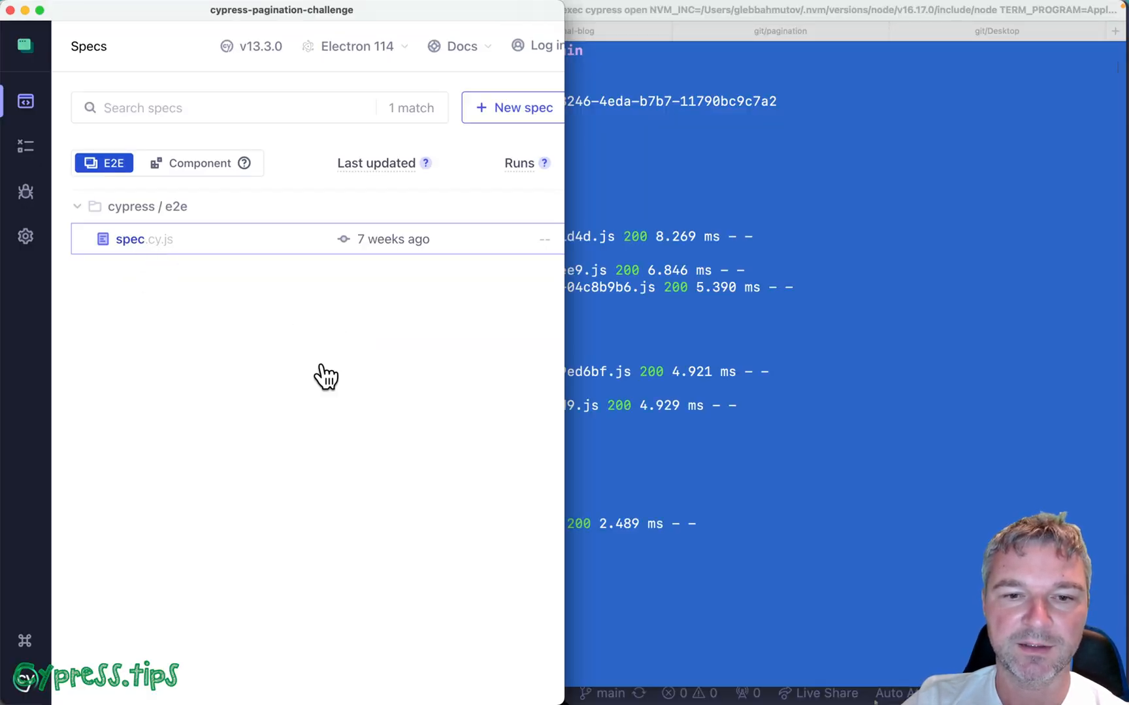
# Step: Run spec.cy.js, see the last-page assertion fail, and advance the table to page 2
pyautogui.click(143, 239)
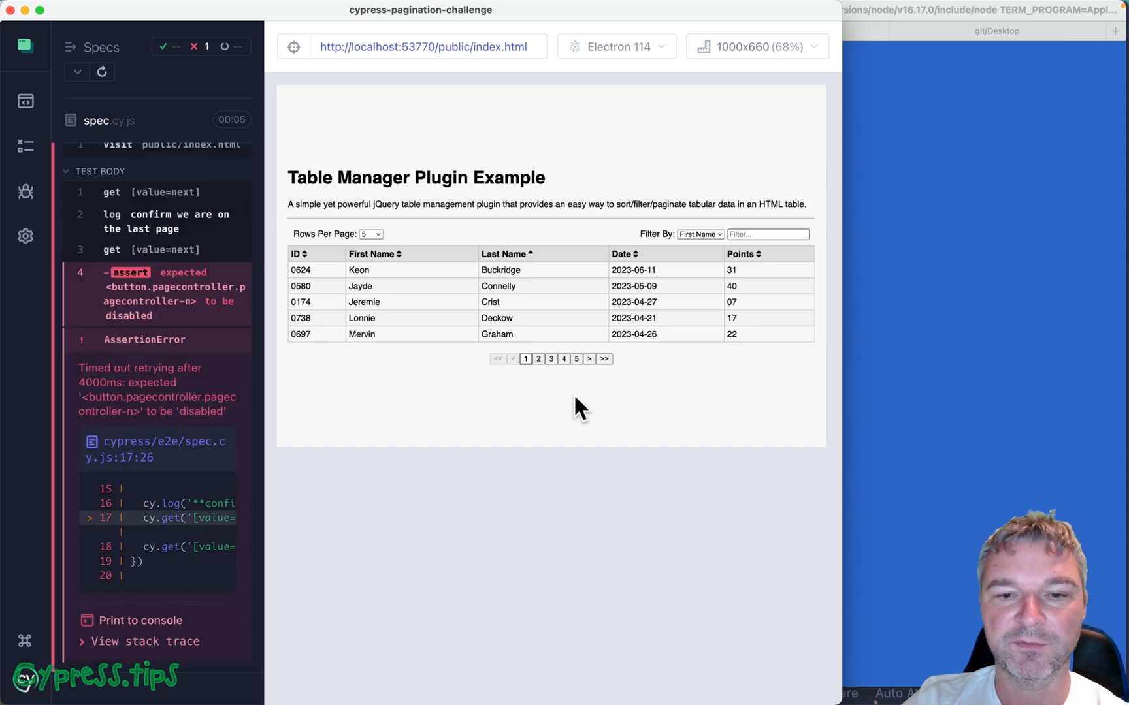
pyautogui.click(589, 358)
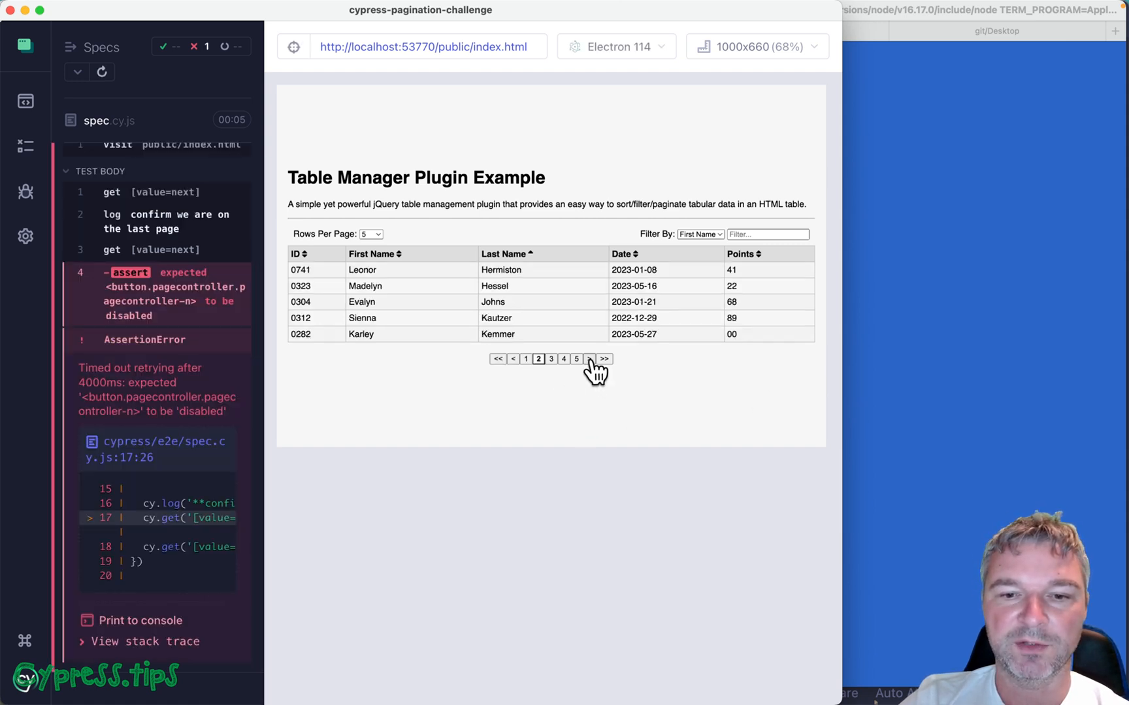
pyautogui.click(604, 358)
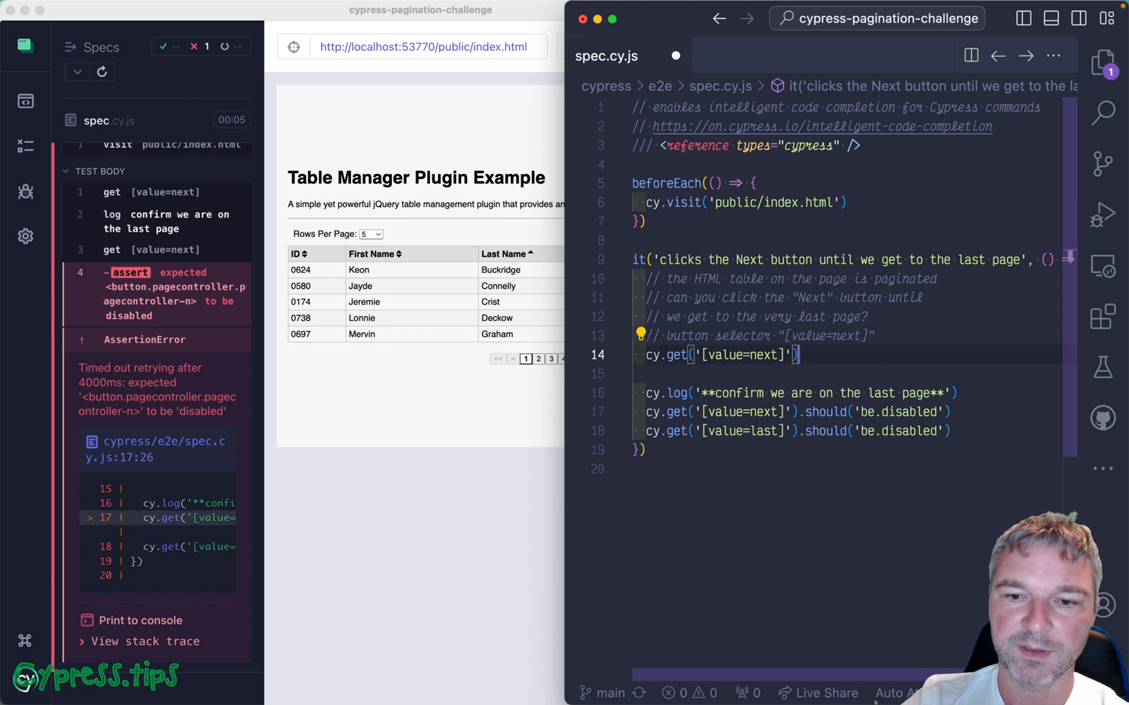
# Step: Wrap cy.get('[value=next]') in .then($button => { ... }) branching on the disabled property
pyautogui.write('.click()')
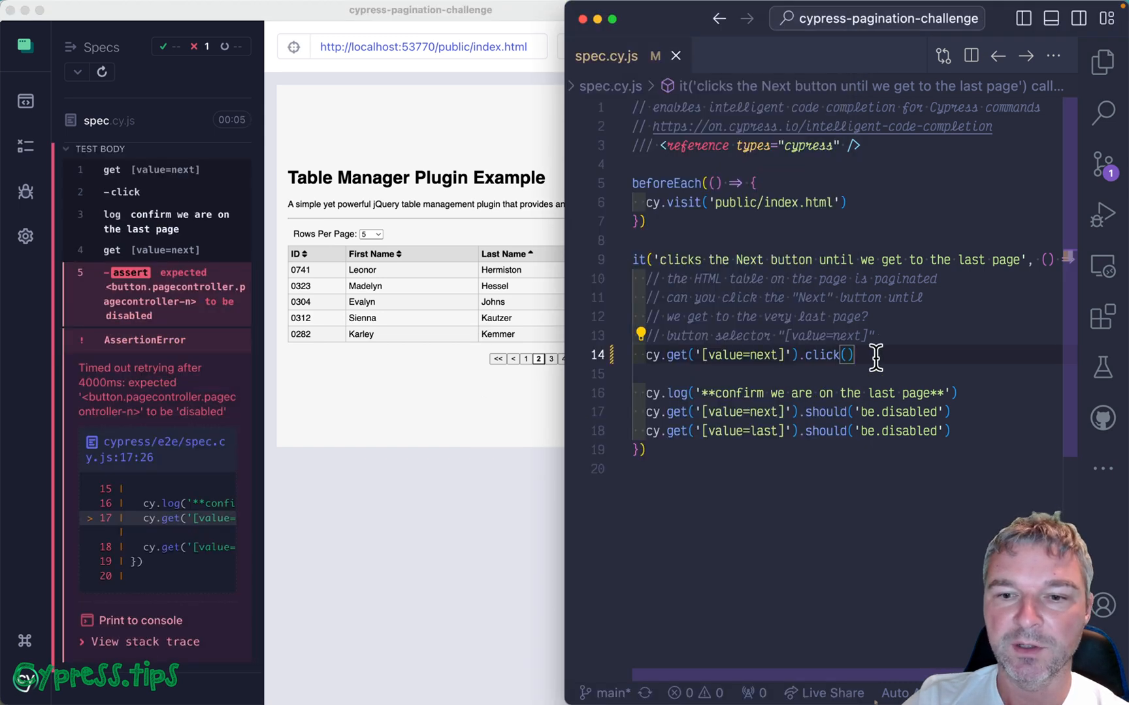
pyautogui.press('Enter')
pyautogui.write("cy.get('[value=next")
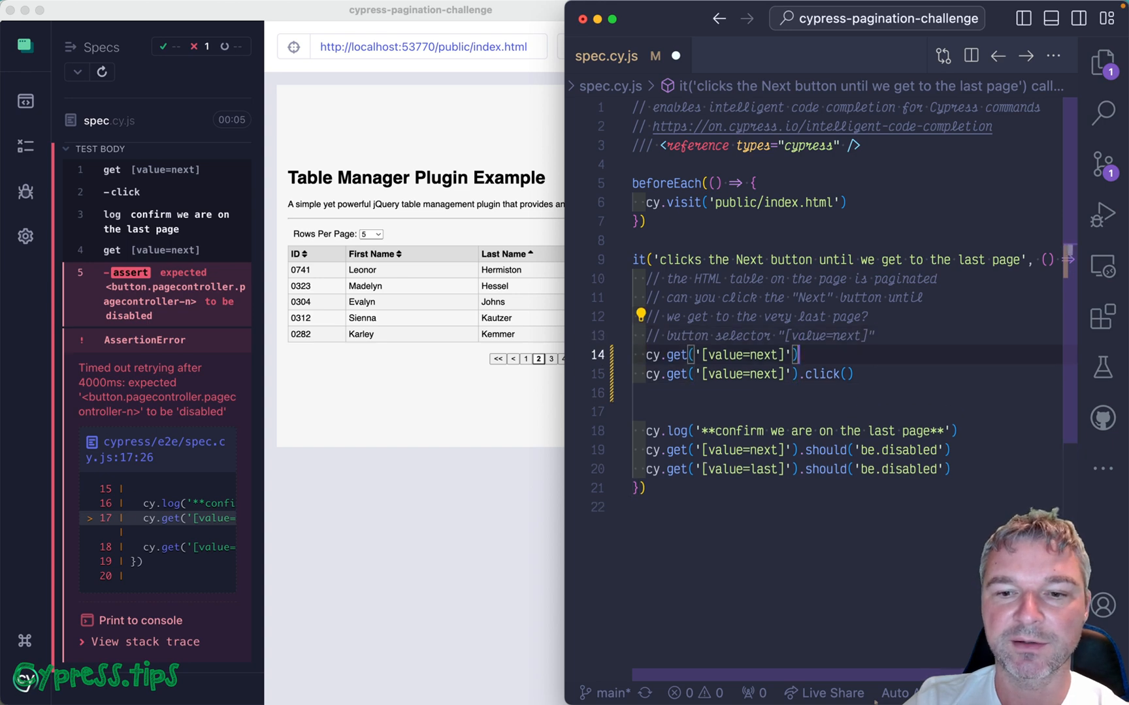
pyautogui.write('.then(')
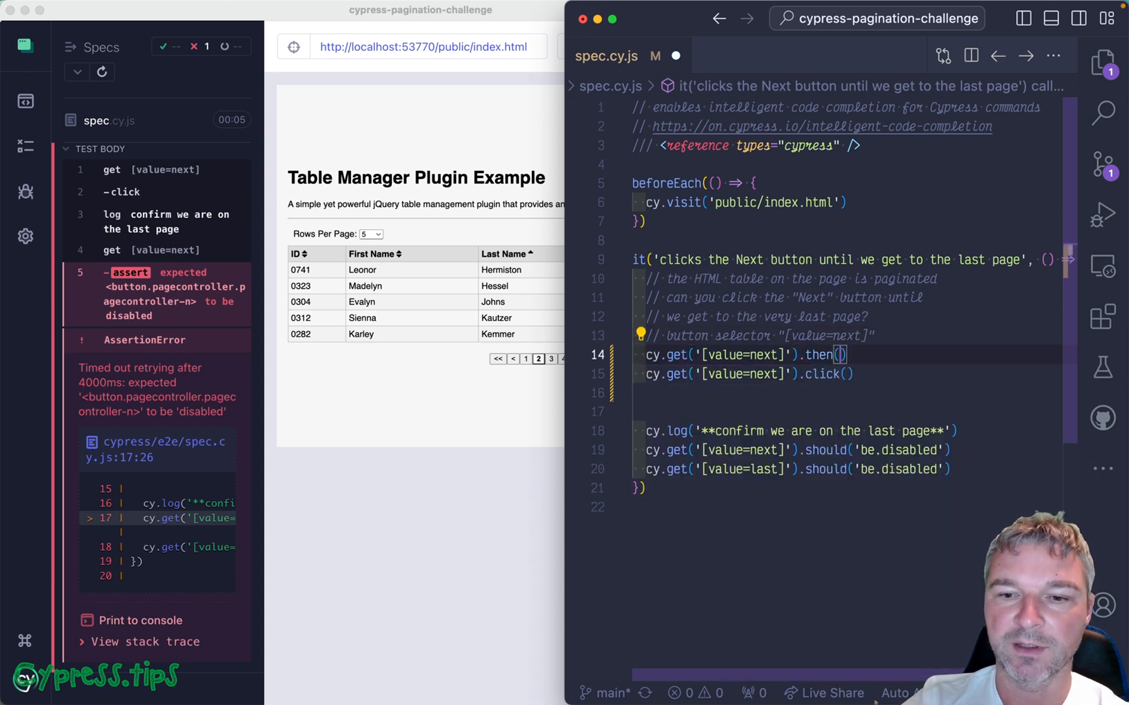
pyautogui.write('$button => {')
pyautogui.write("if ($button.attr('disabled') === 'disable")
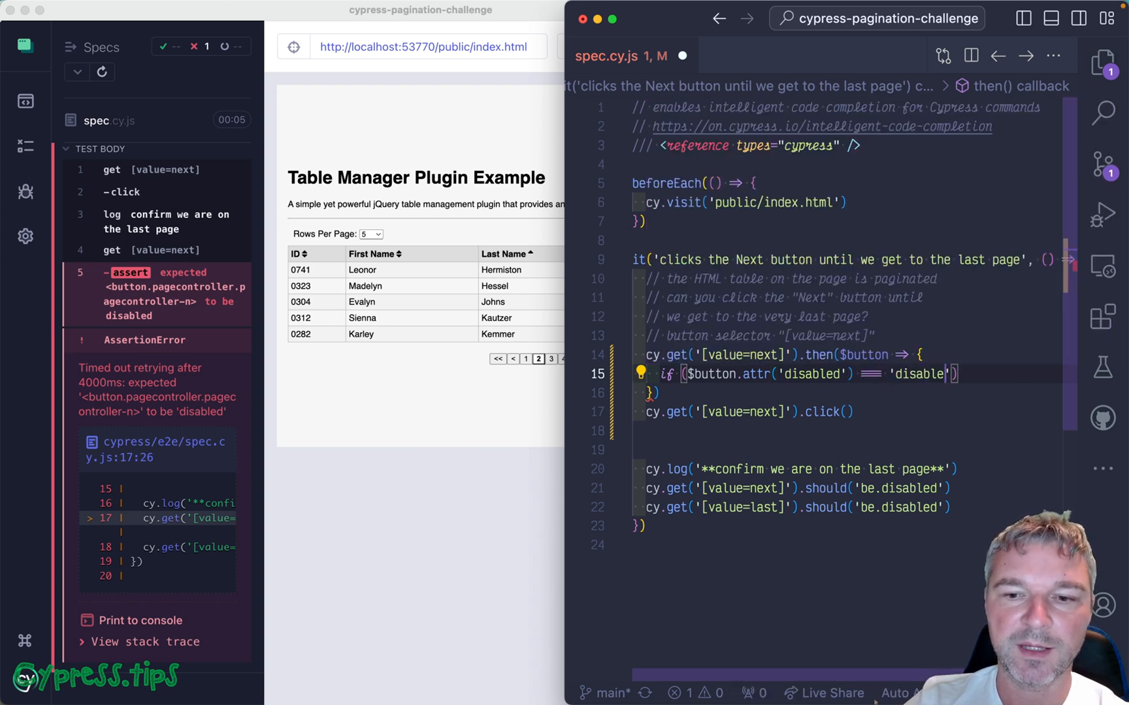
pyautogui.write('P')
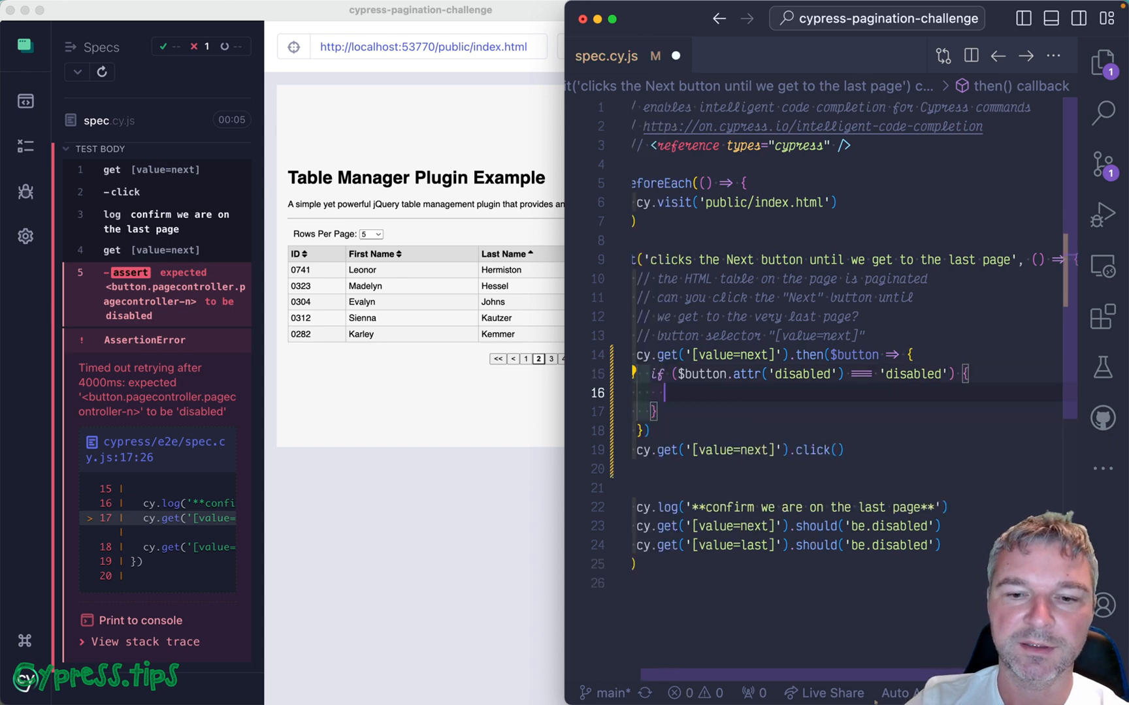
# Step: Log 'Last page!' when disabled, otherwise cy.wait(1000) and click the wrapped button
pyautogui.write('c')
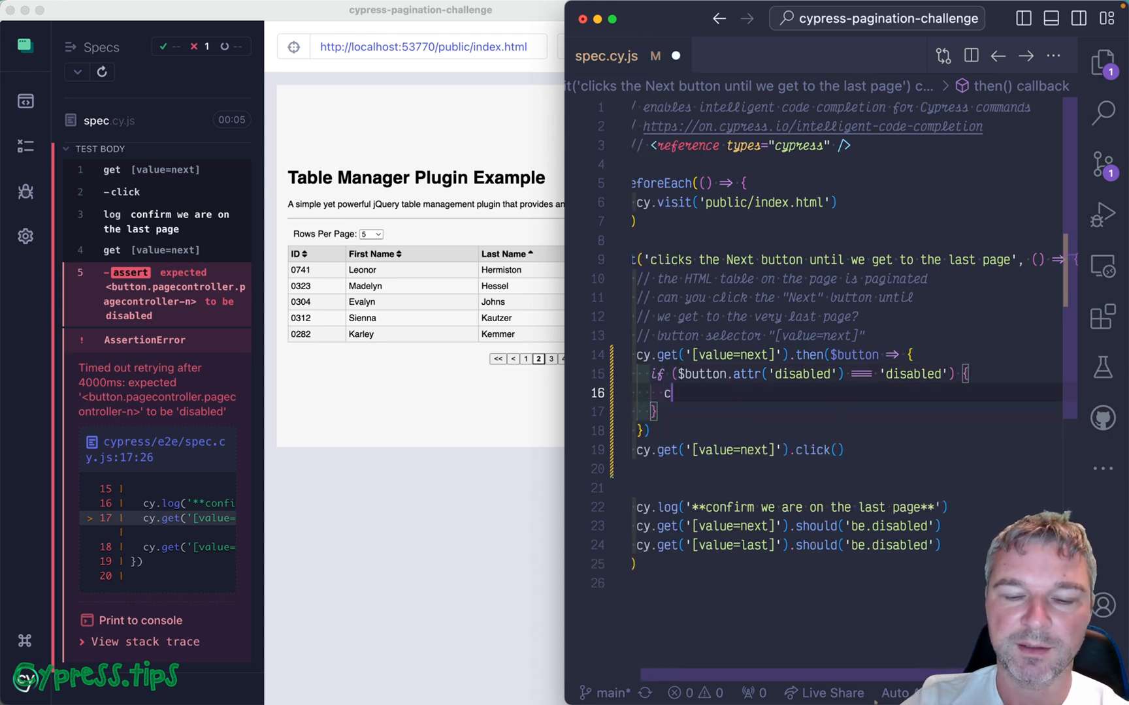
pyautogui.write('y.log()')
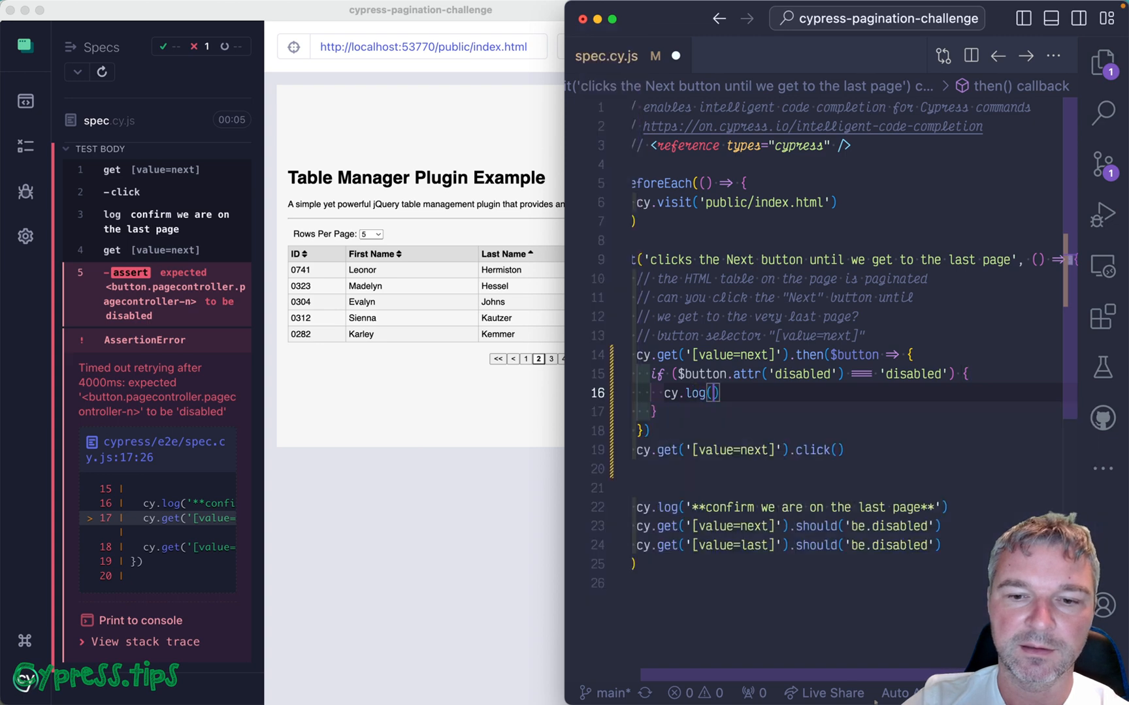
pyautogui.write("'Last page!'")
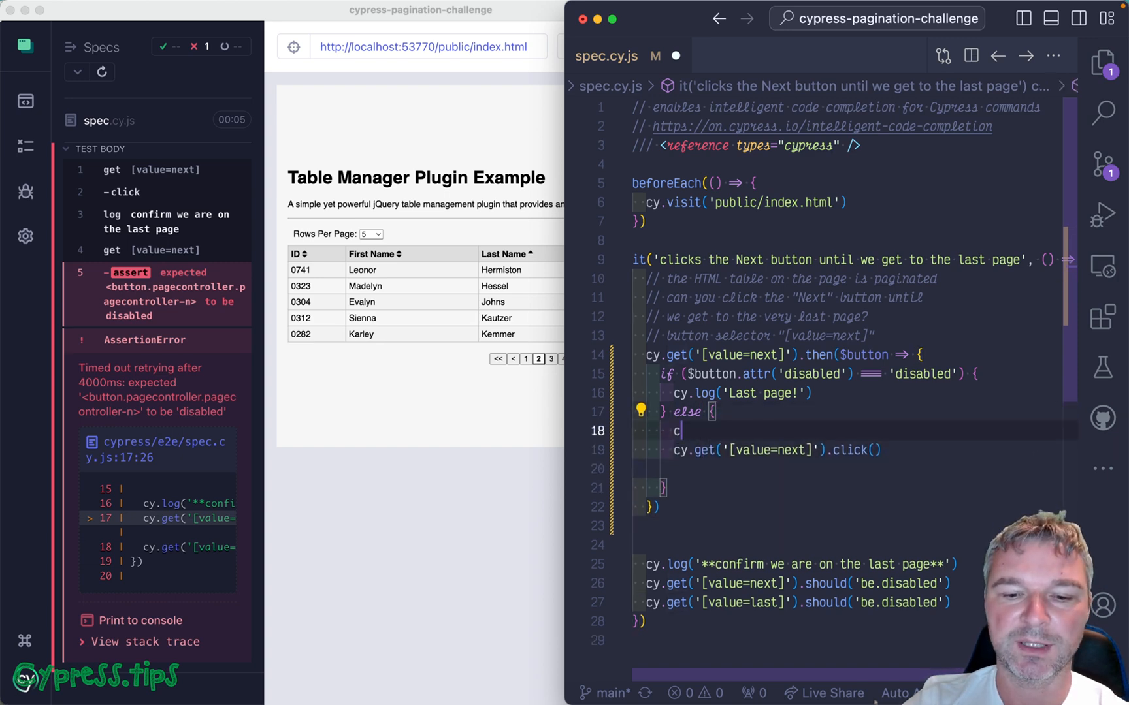
pyautogui.write('cy.wrap($bu')
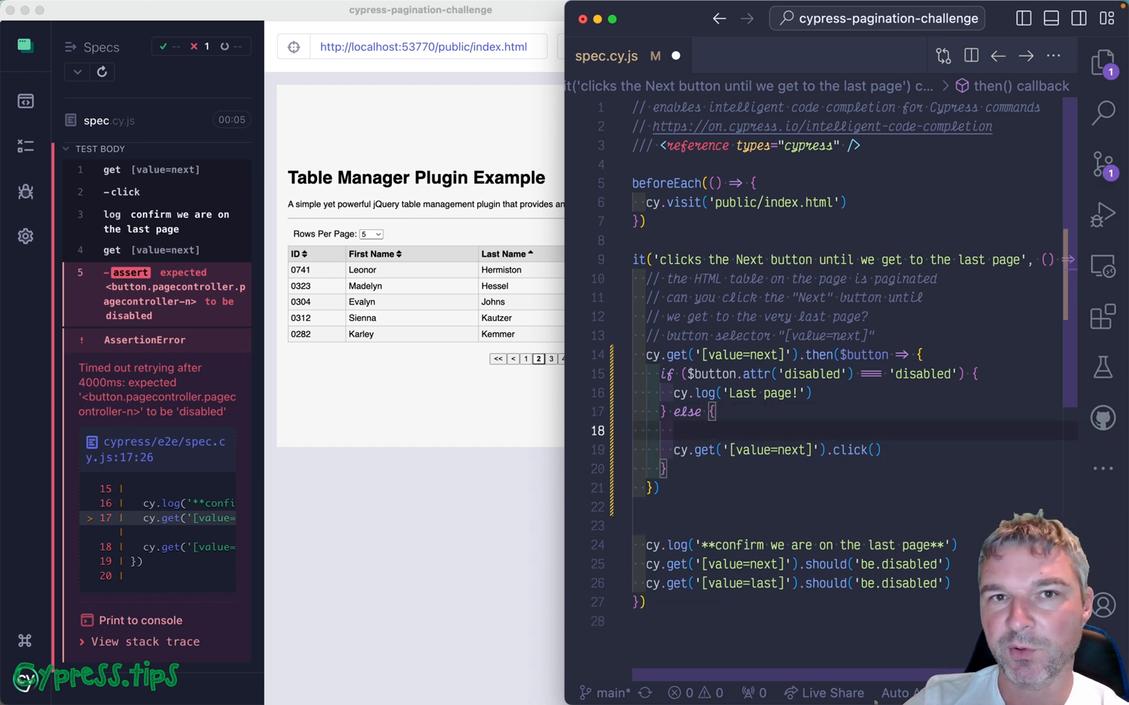
pyautogui.write('cy.wai')
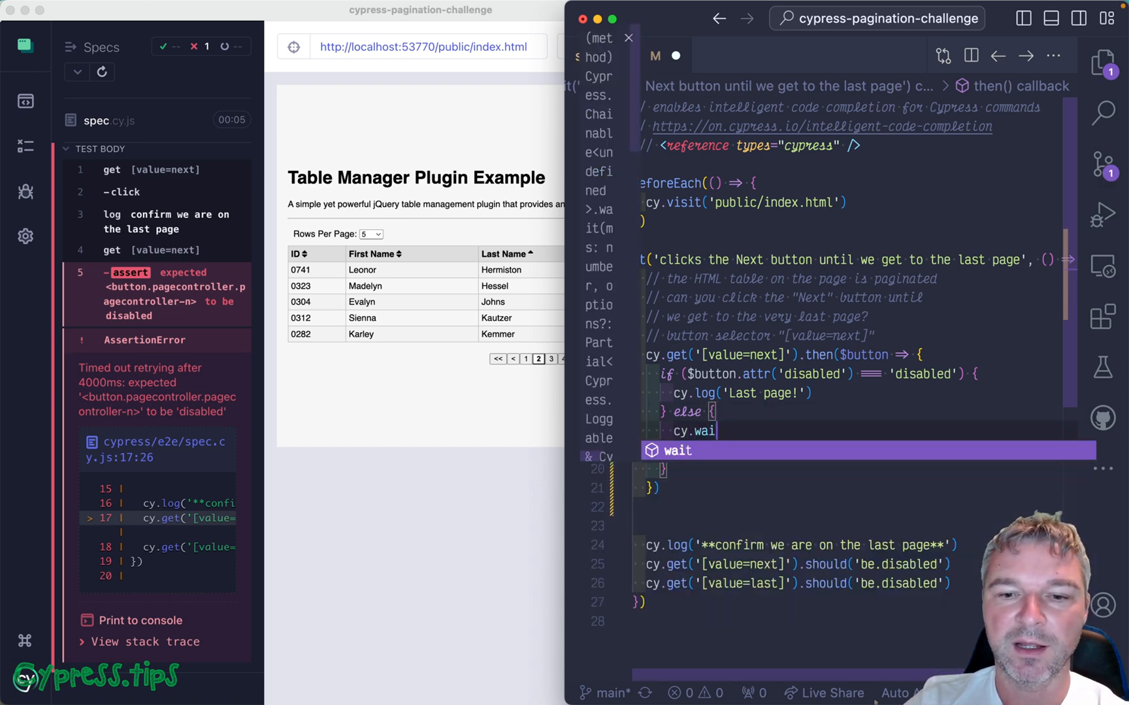
pyautogui.write('t(1000)')
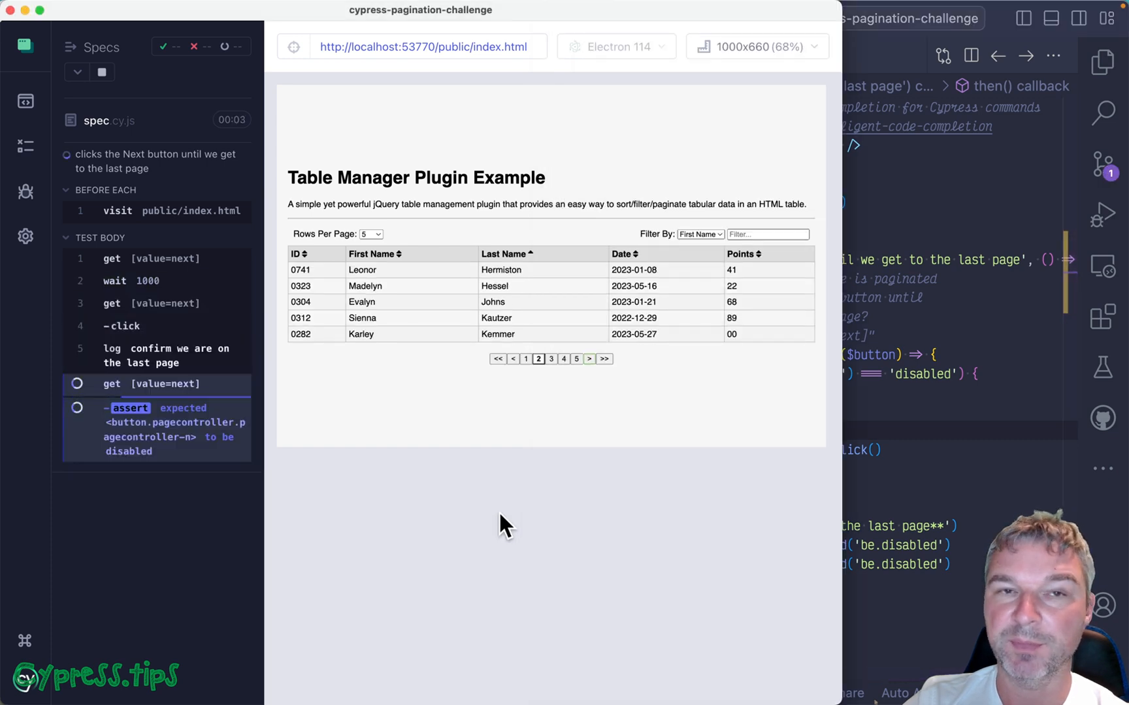
pyautogui.moveTo(543, 375)
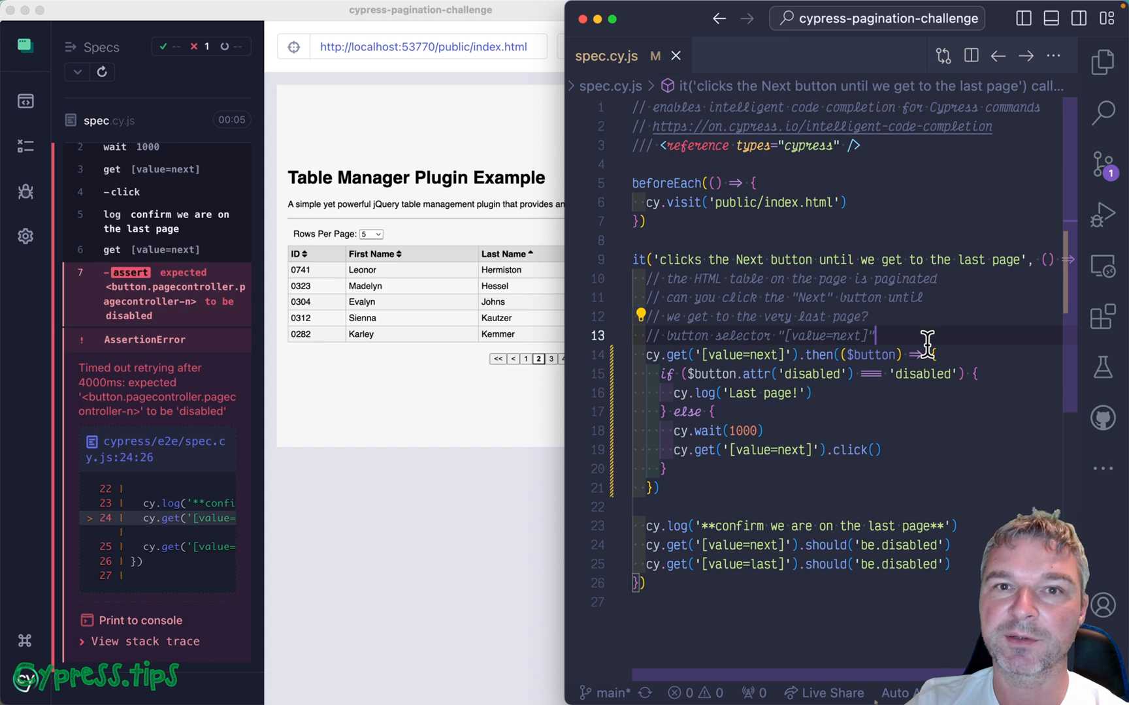
# Step: Extract the Next-button check into a standalone function maybeClickNext() above the test
pyautogui.write('function maybeClickNdx')
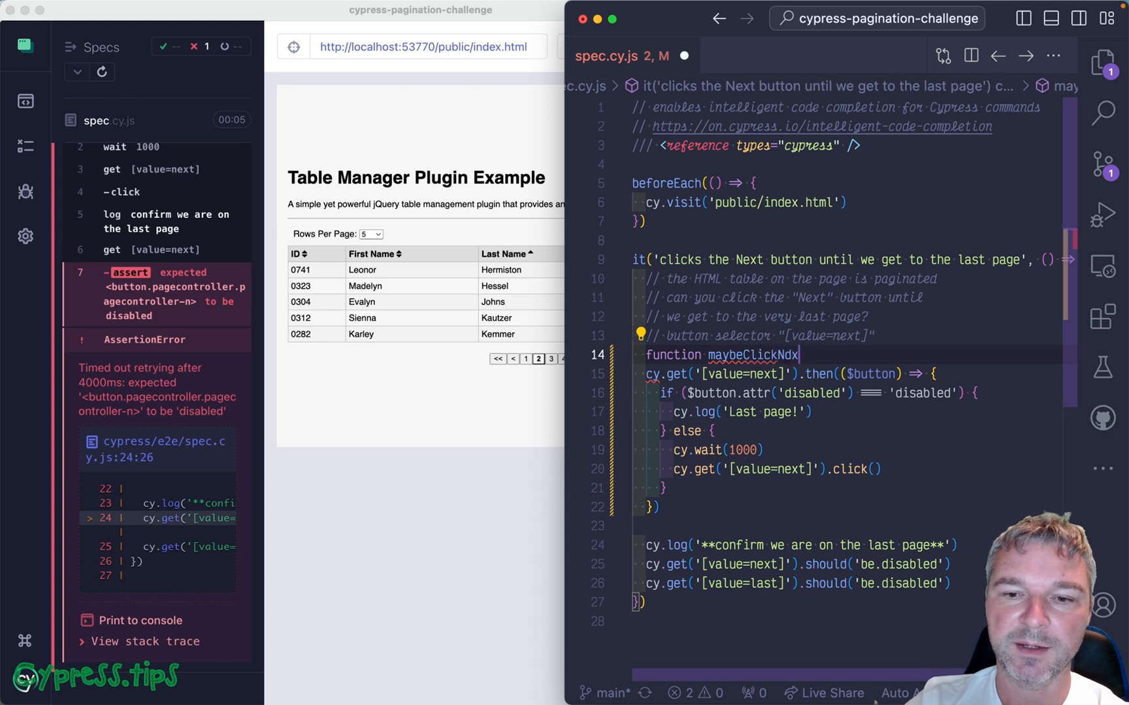
pyautogui.write('Next() {')
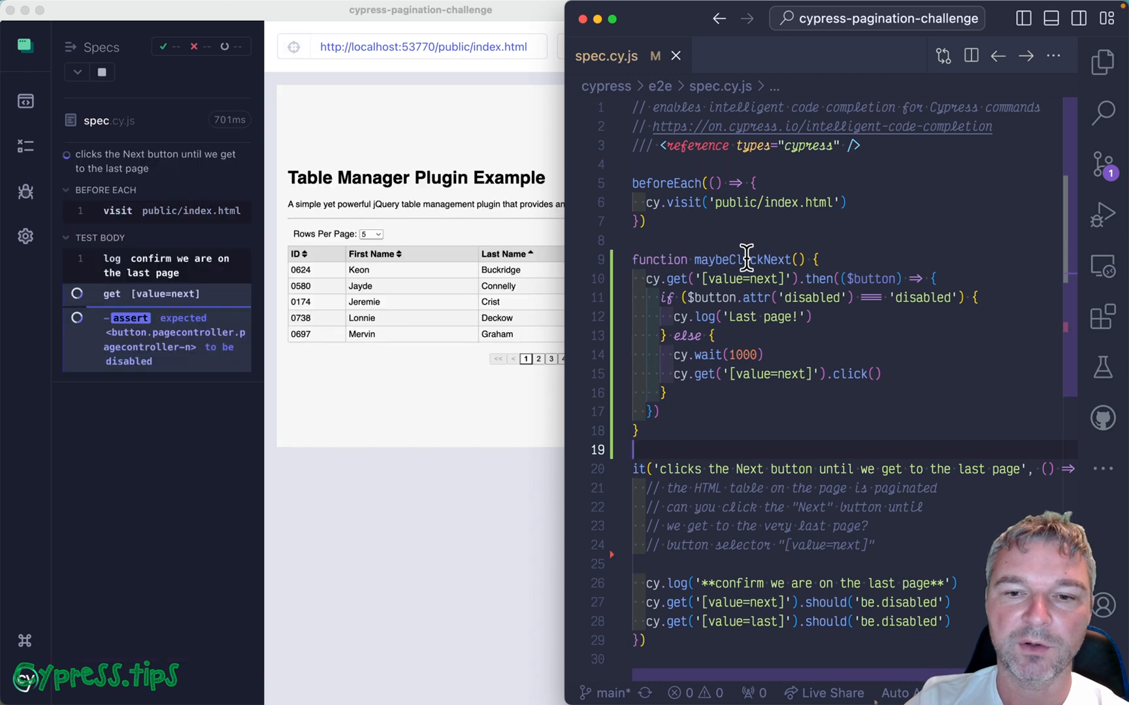
pyautogui.scroll(-3)
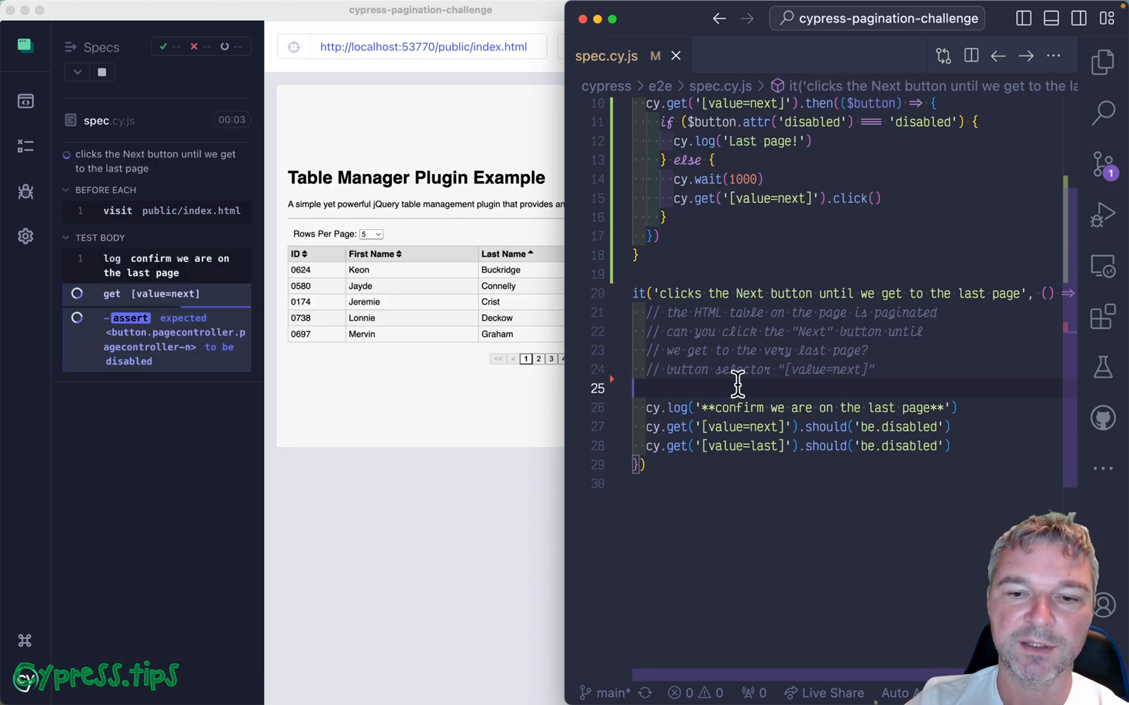
# Step: Call maybeClickNext() at the top of the test body and recursively after each click
pyautogui.write('maybeClickNext()')
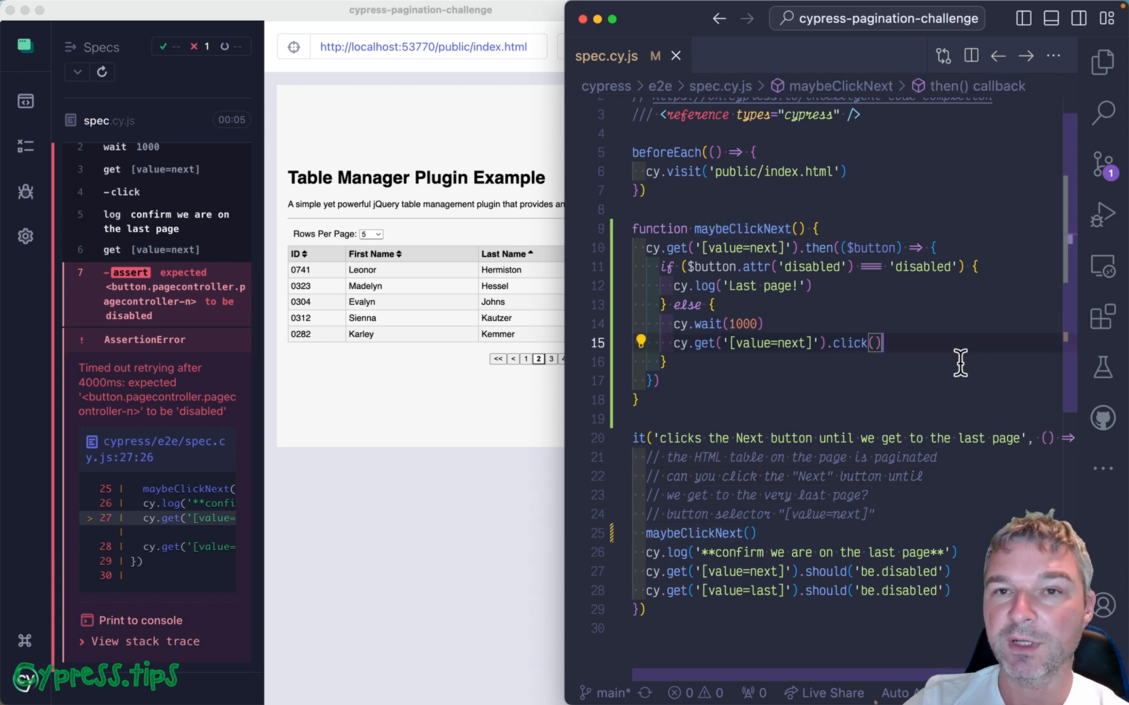
pyautogui.write('.then(maybeClickNext')
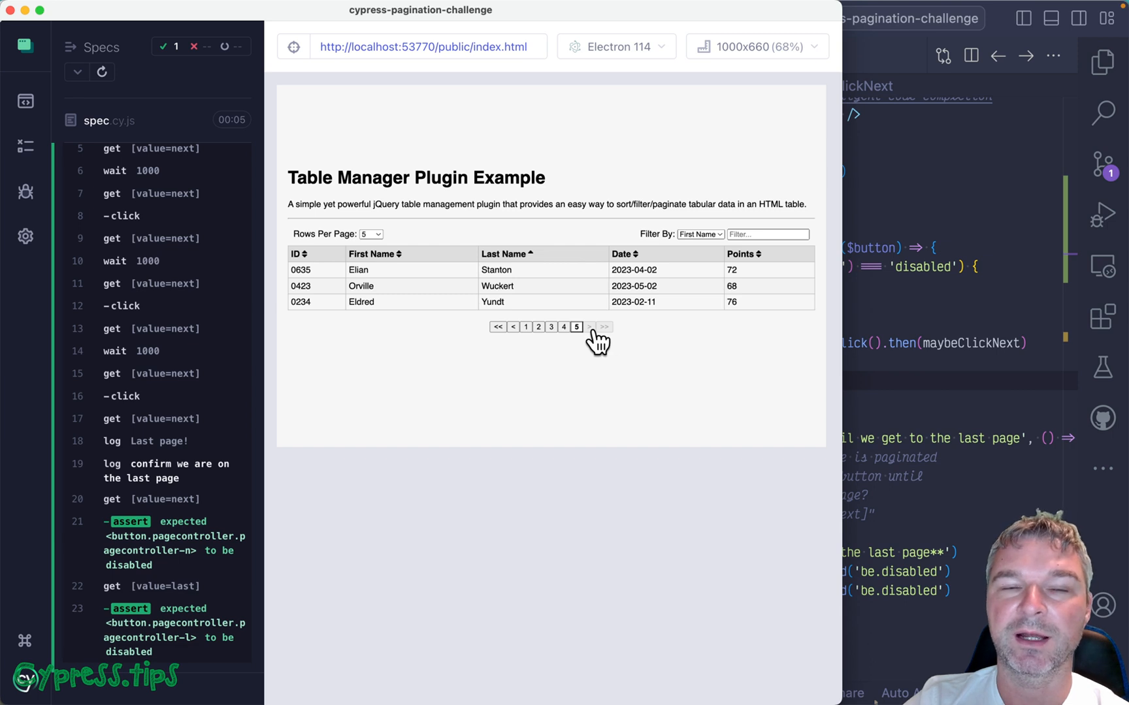
pyautogui.moveTo(616, 338)
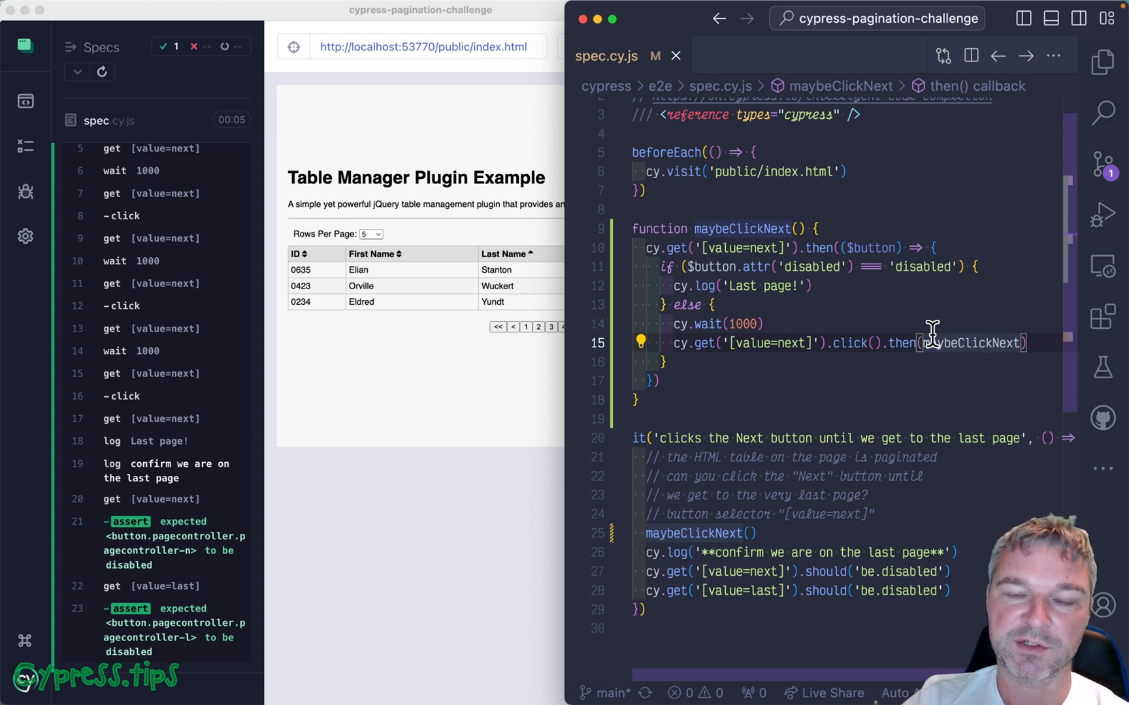
pyautogui.moveTo(908, 305)
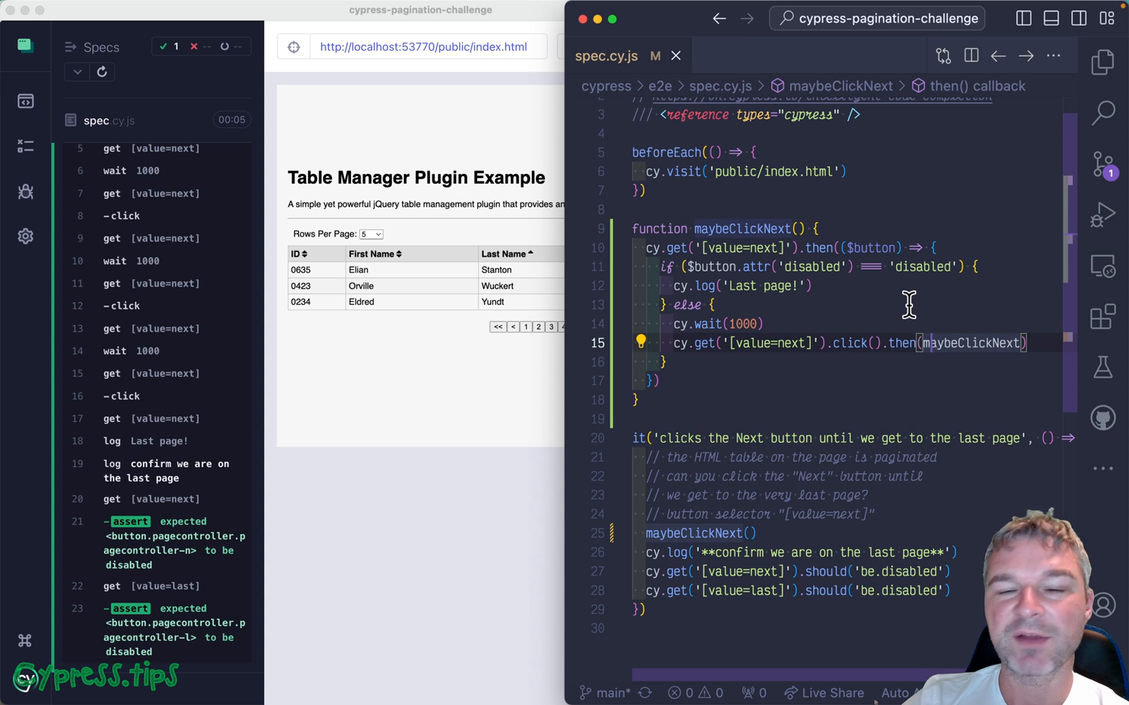
# Step: Chain .invoke('attr', 'disabled') after cy.get and compare disabled === 'disabled'
pyautogui.scroll(3)
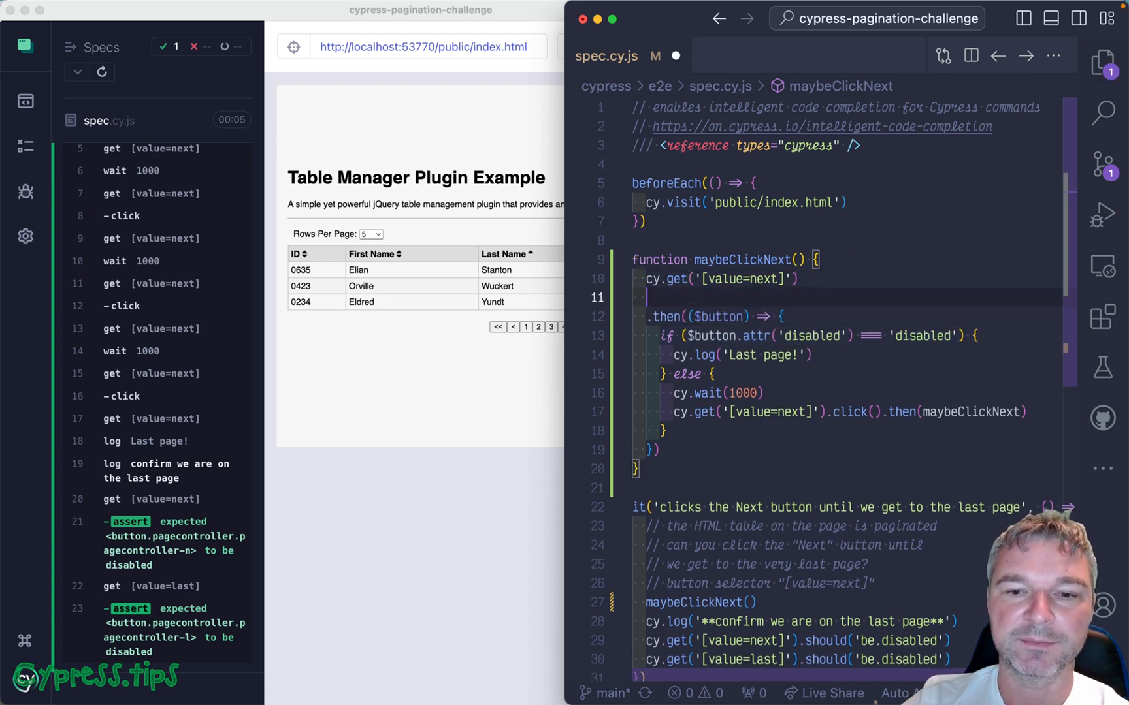
pyautogui.write(".invoke('a'")
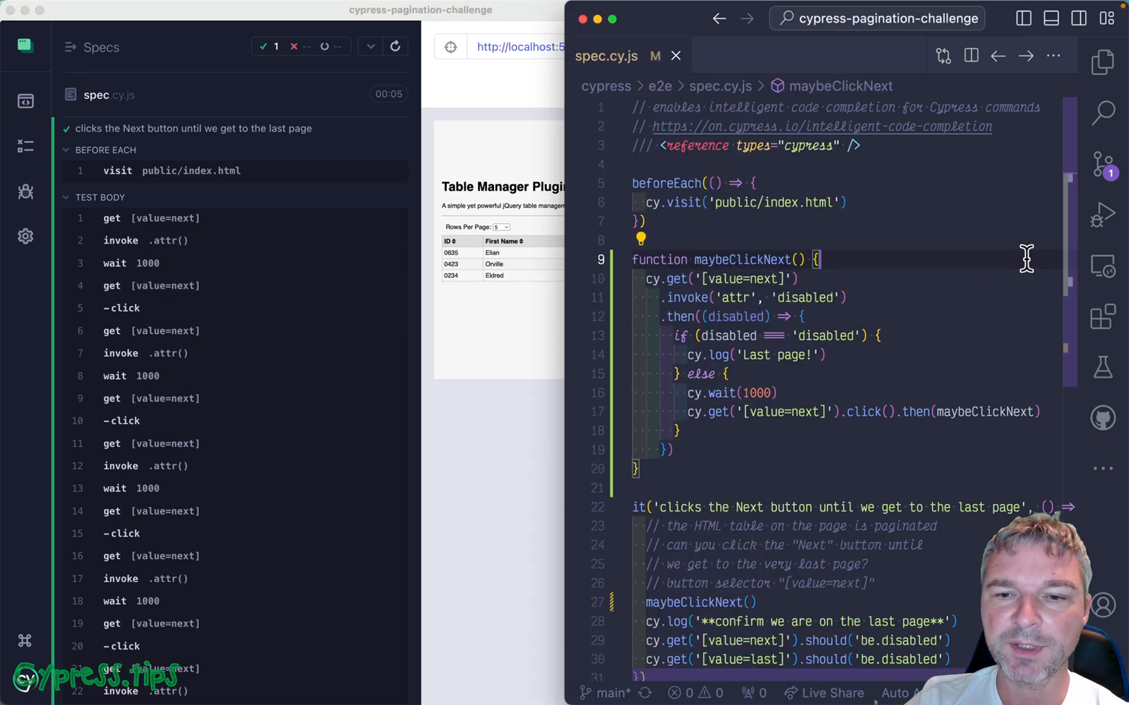
# Step: Add { log: false } to the get, invoke, wait and click calls in maybeClickNext and save
pyautogui.scroll(-3)
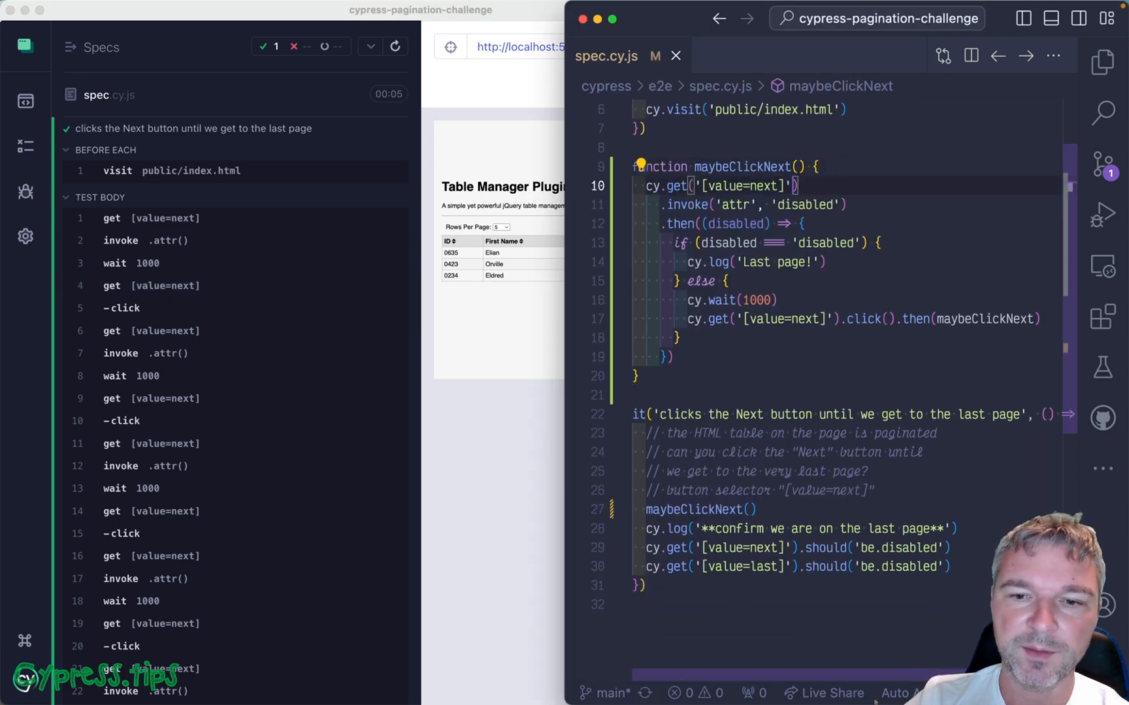
pyautogui.write(', {log: false')
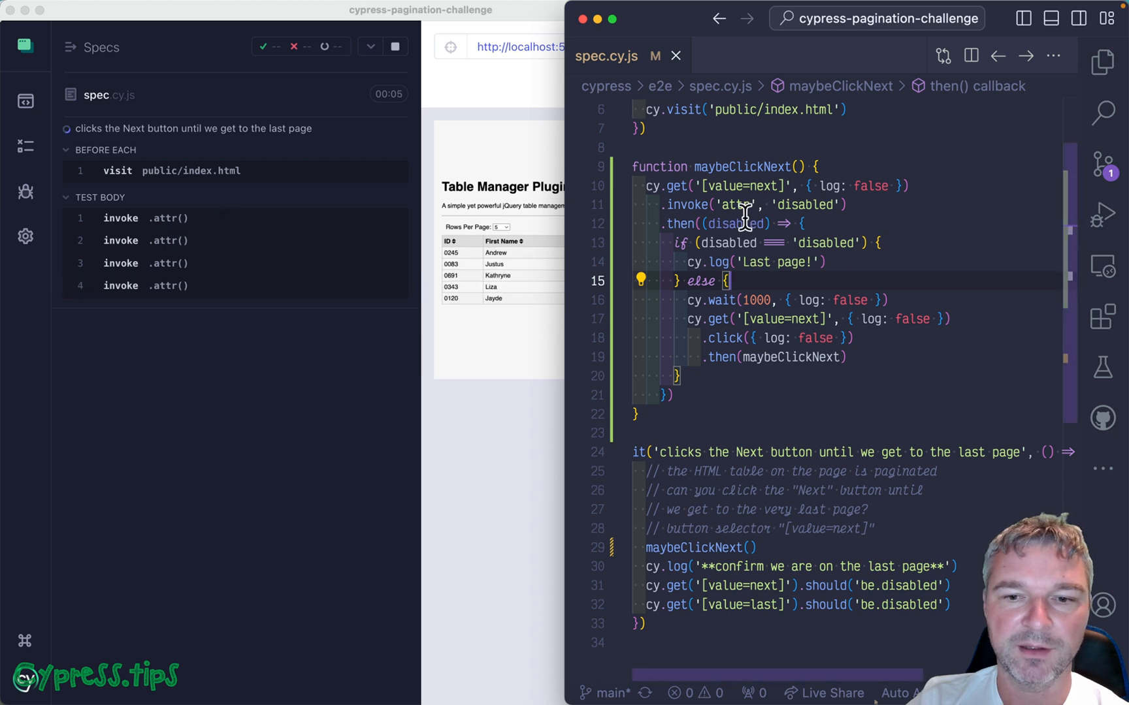
pyautogui.click(395, 46)
pyautogui.write('{ log: false}, ')
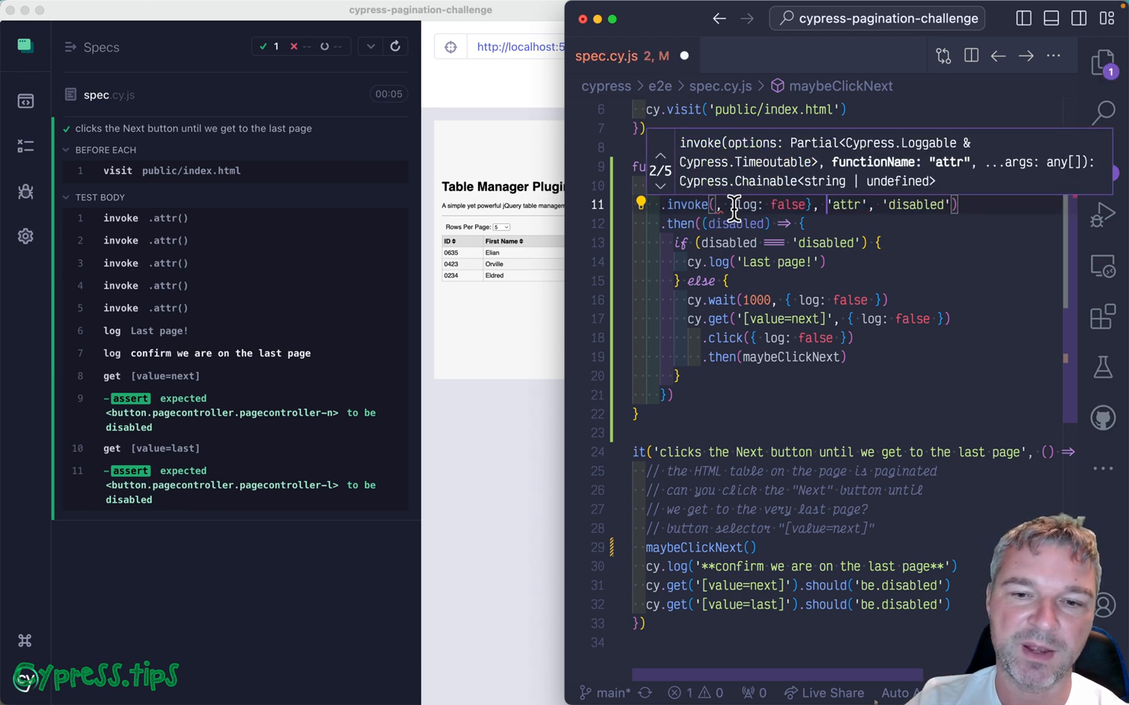
pyautogui.press('Escape')
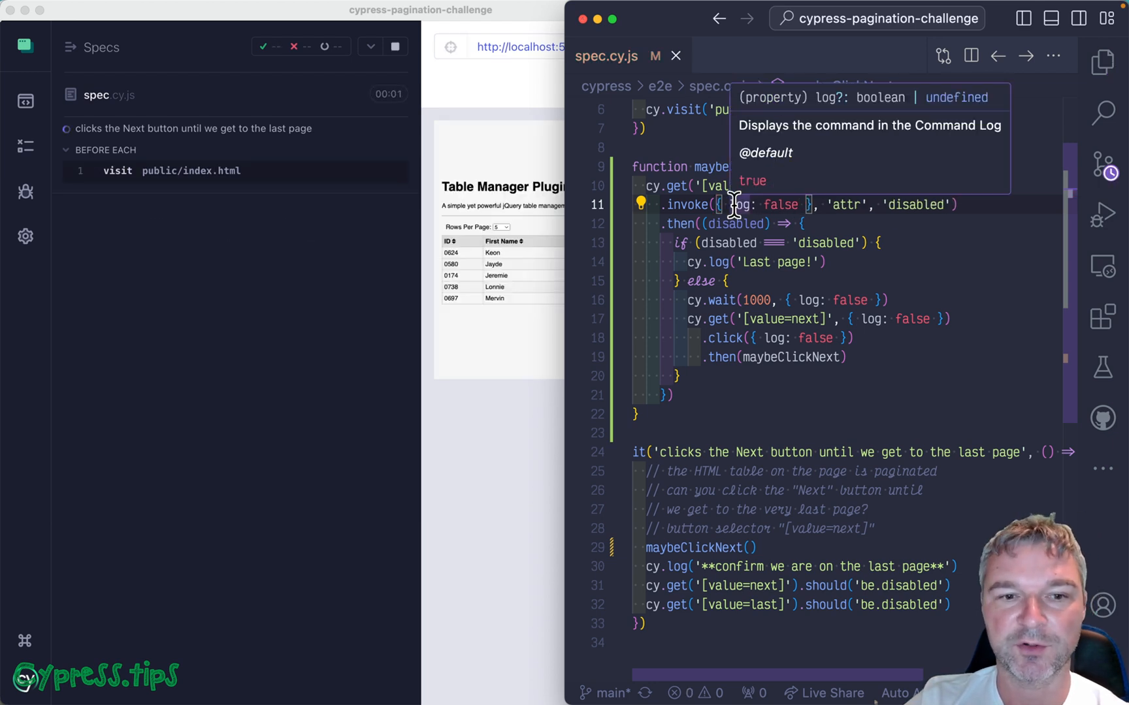
pyautogui.moveTo(522, 475)
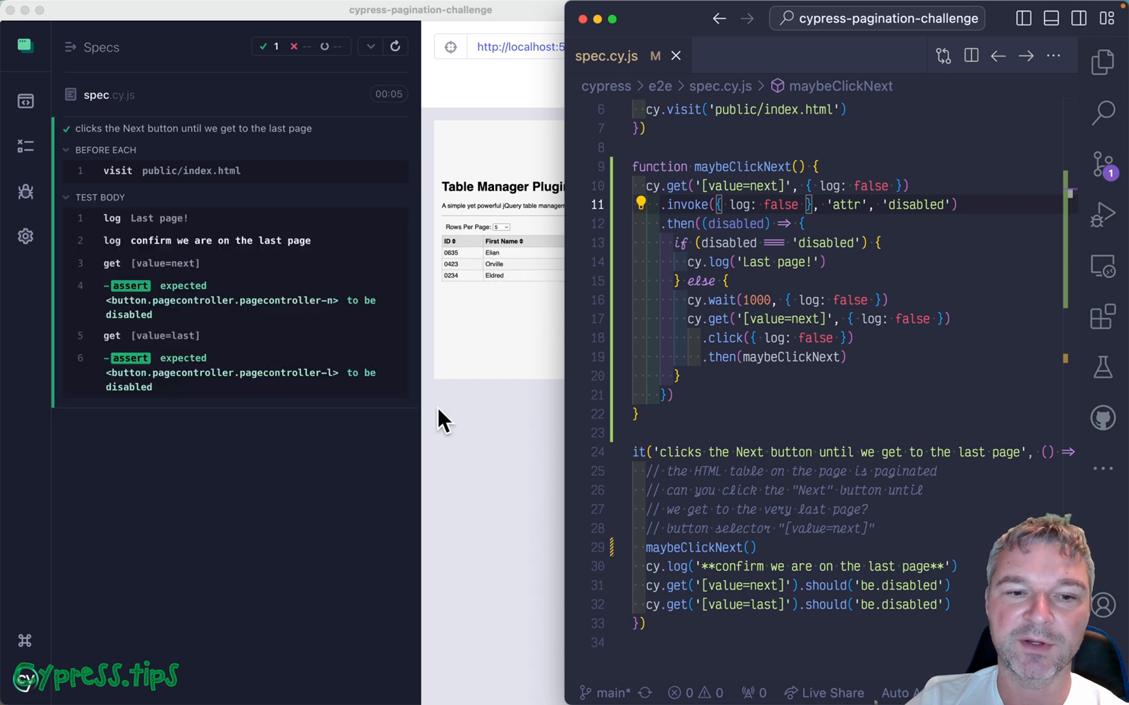
pyautogui.moveTo(196, 230)
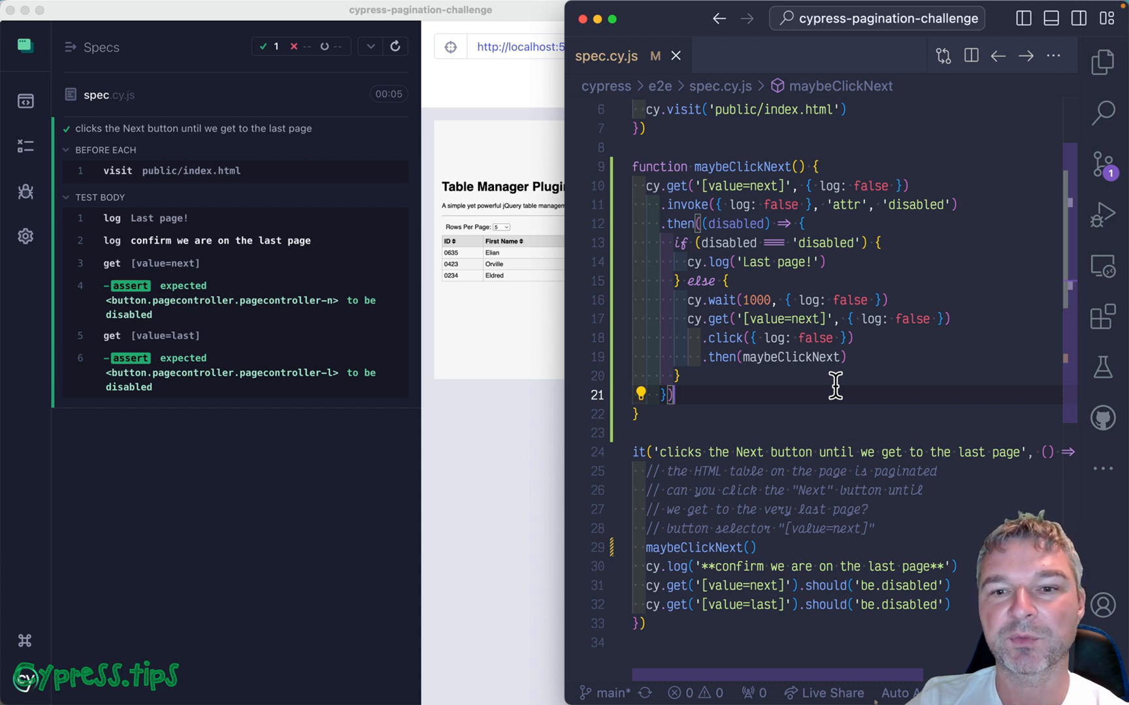
# Step: Insert cy.log(`Page ${page}`) in the else branch and give maybeClickNext a page = 1 parameter
pyautogui.press('enter')
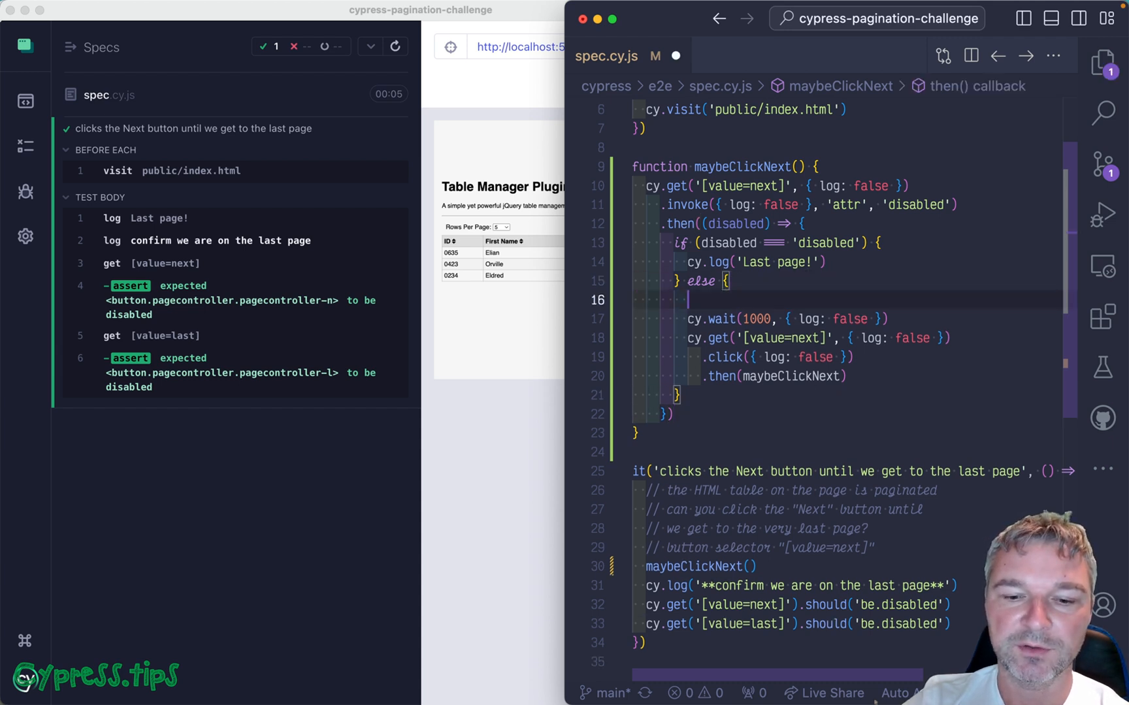
pyautogui.write("cy.log('')")
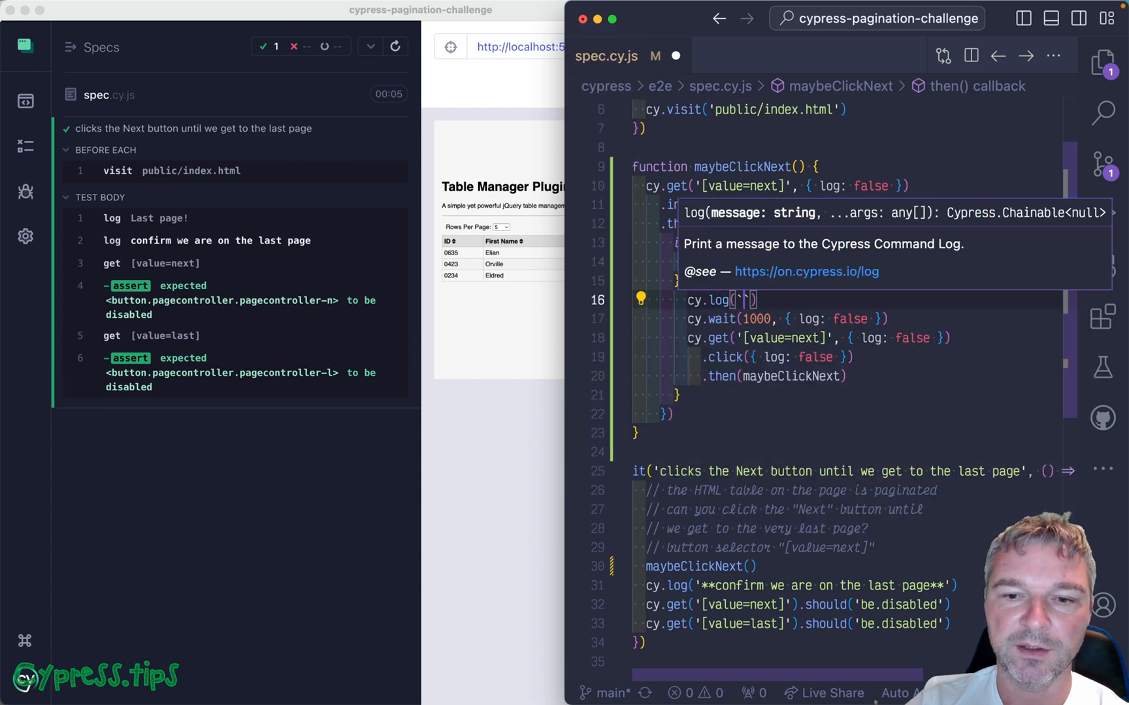
pyautogui.write('Page {4p')
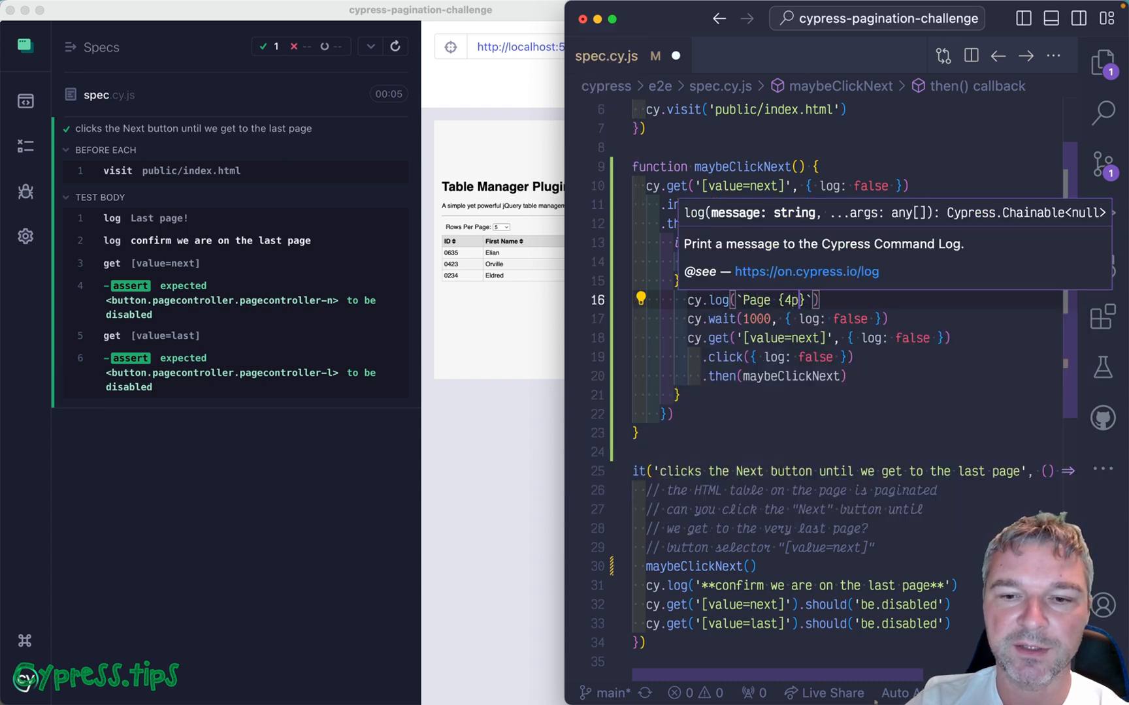
pyautogui.write('${')
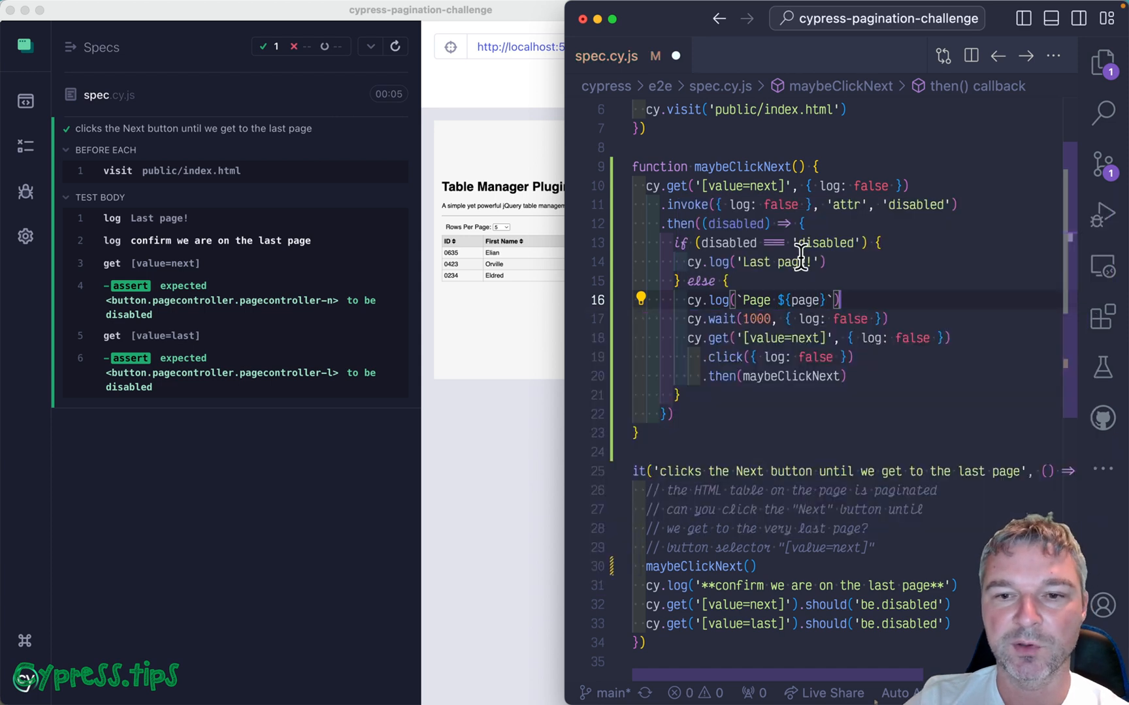
pyautogui.write('page = 1')
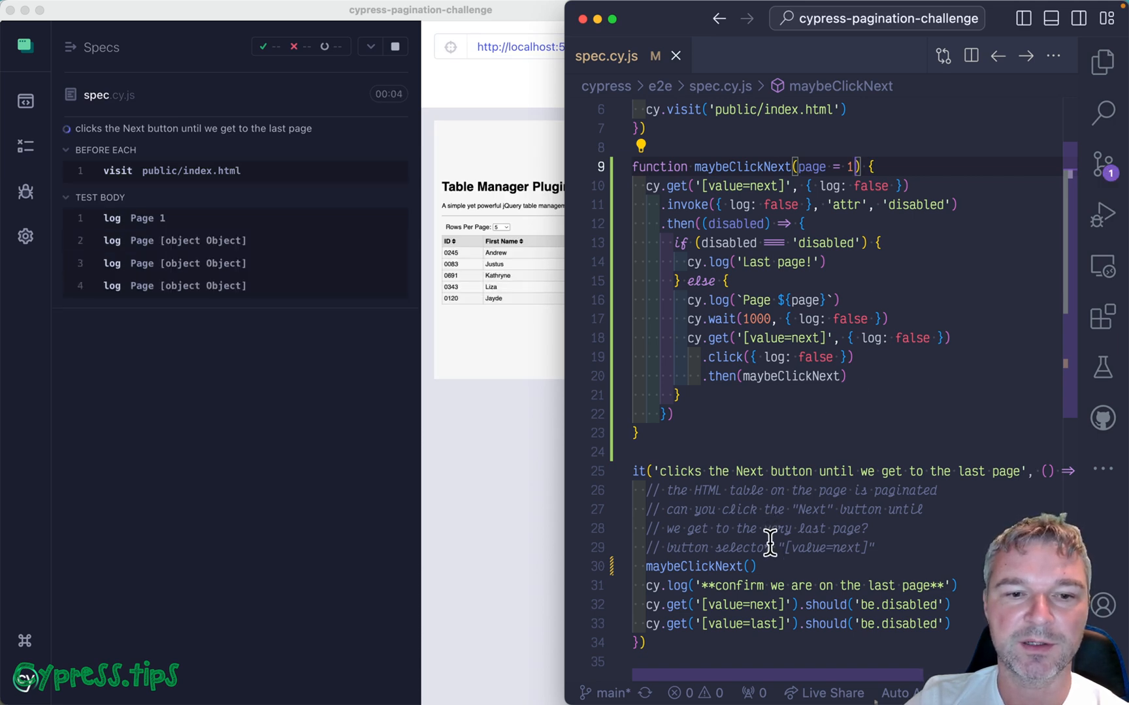
pyautogui.click(395, 46)
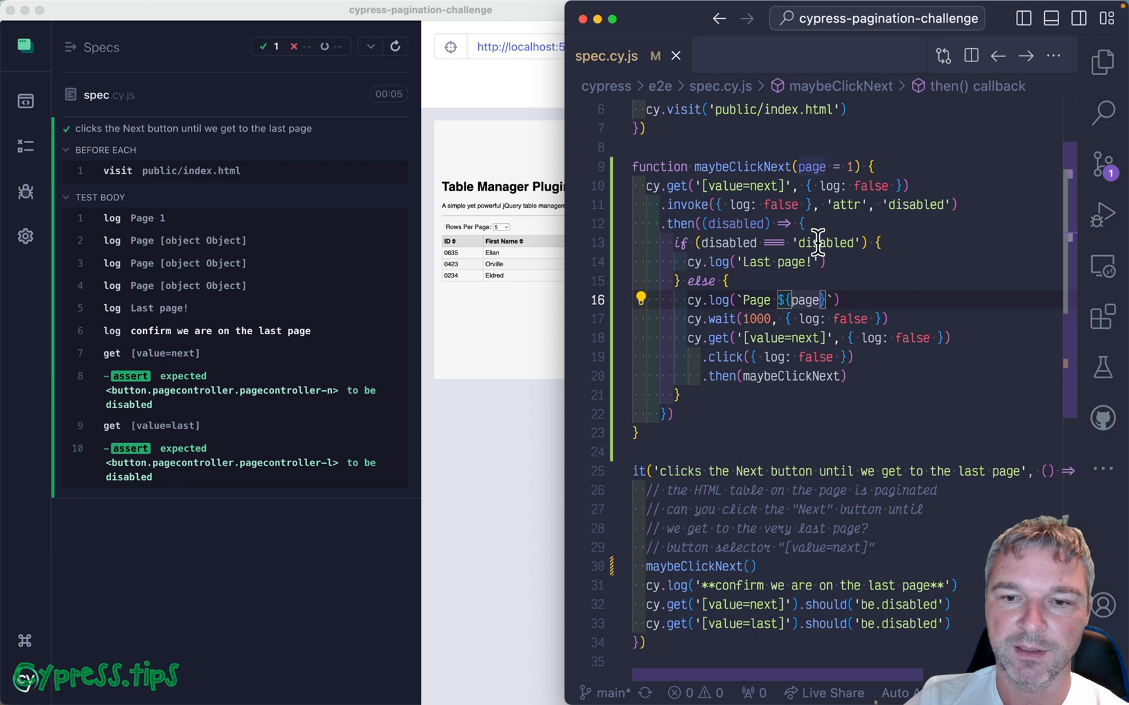
pyautogui.moveTo(799, 301)
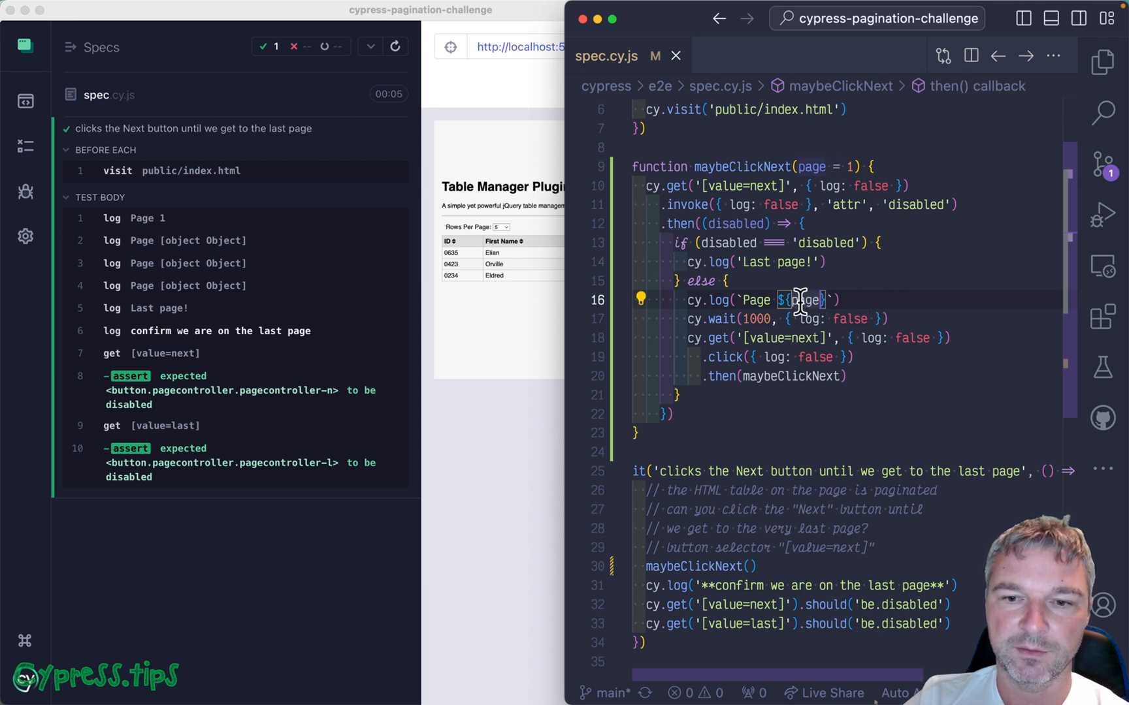
pyautogui.moveTo(801, 300)
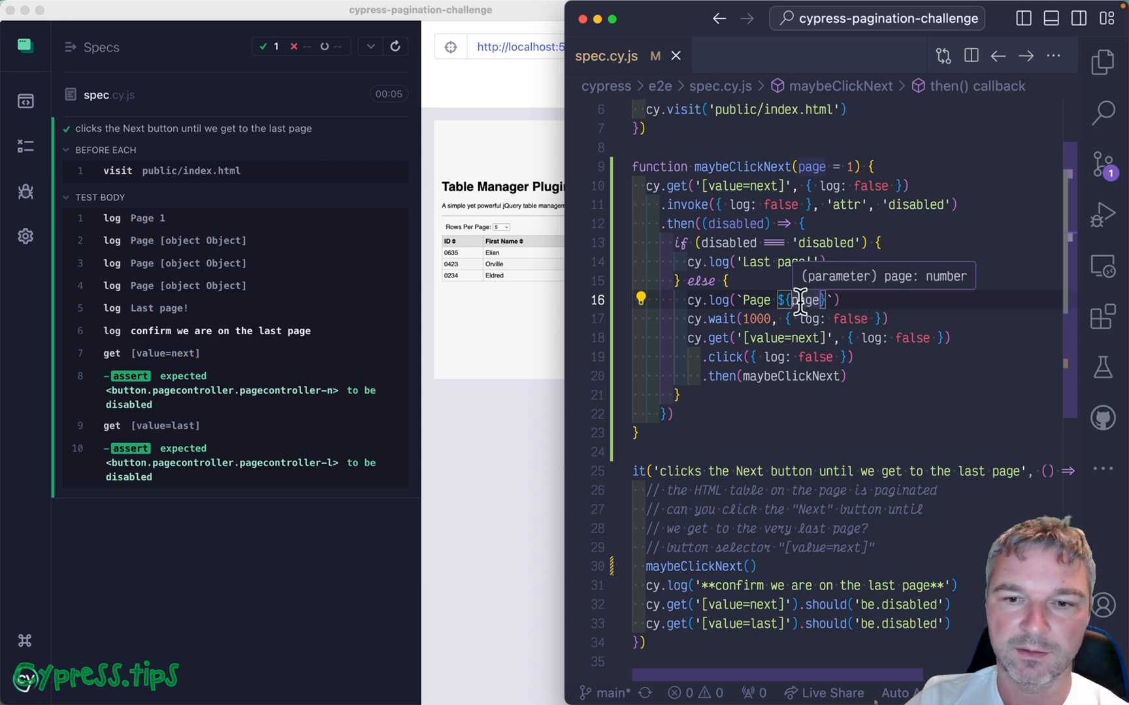
pyautogui.moveTo(860, 300)
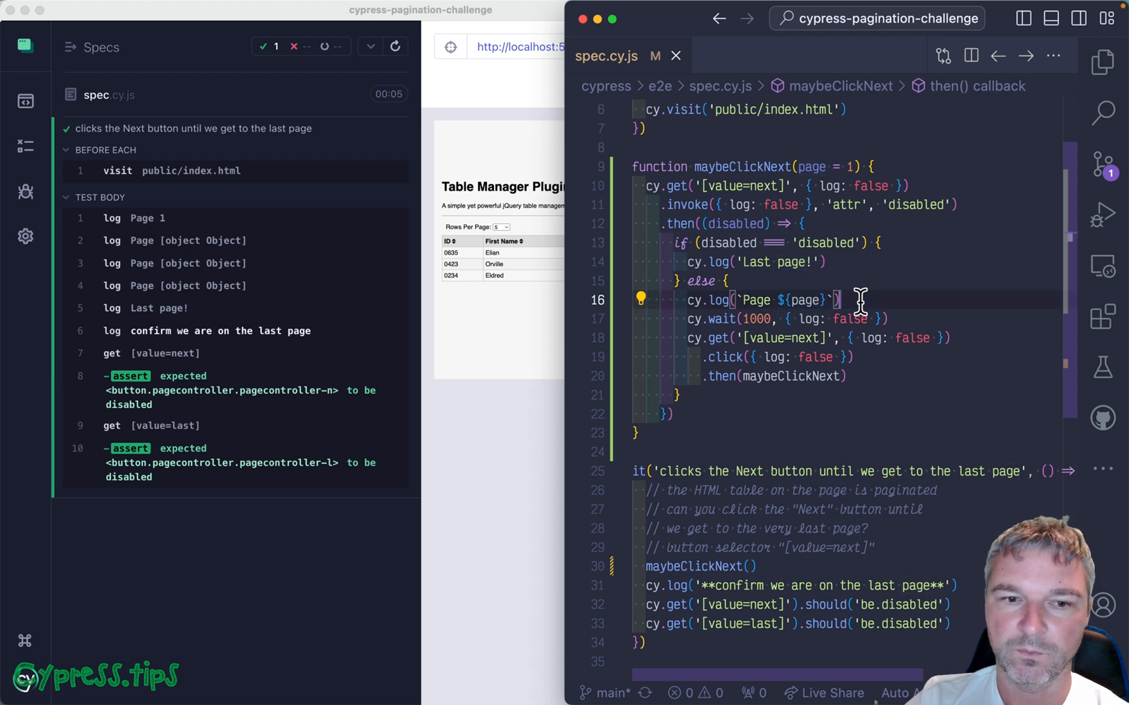
pyautogui.moveTo(839, 379)
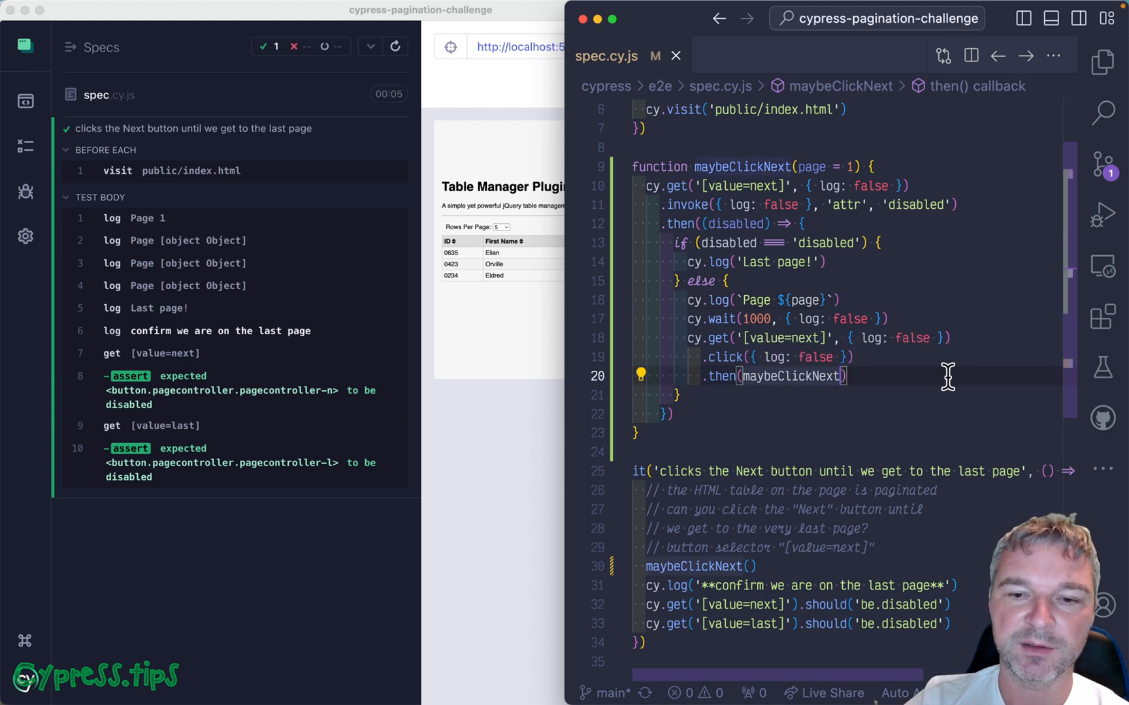
pyautogui.moveTo(948, 376)
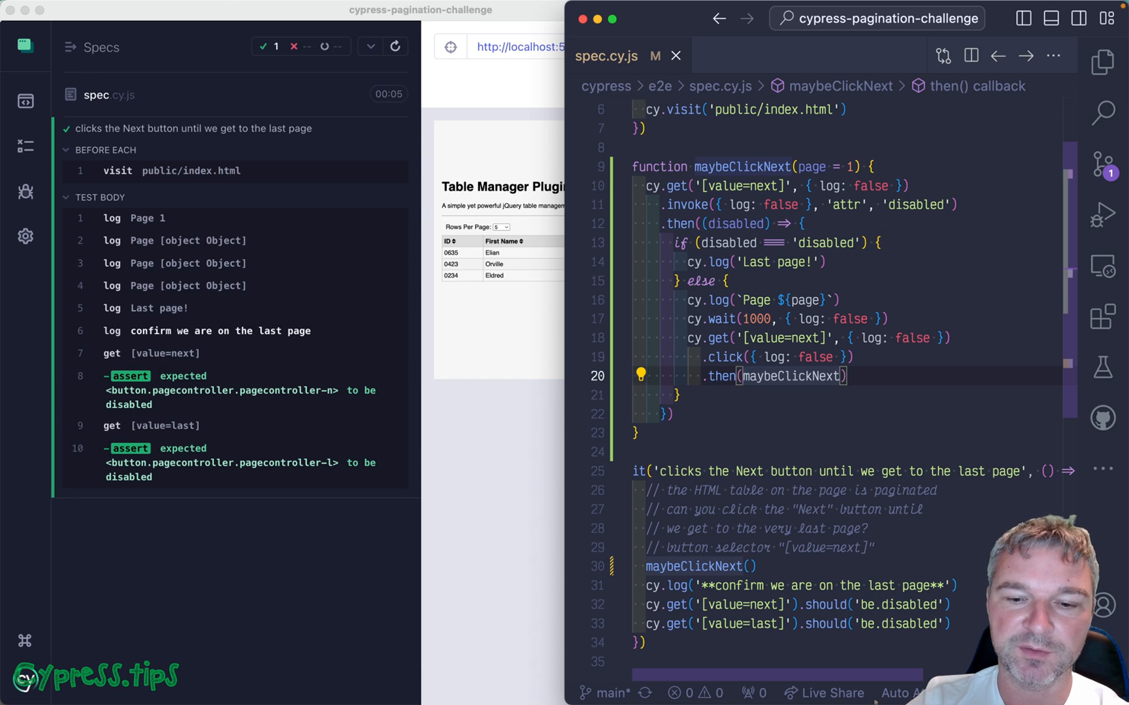
# Step: Wrap the recursive call as () => maybeClickNext(page + 1) and check the rerun in Cypress
pyautogui.write('() =>')
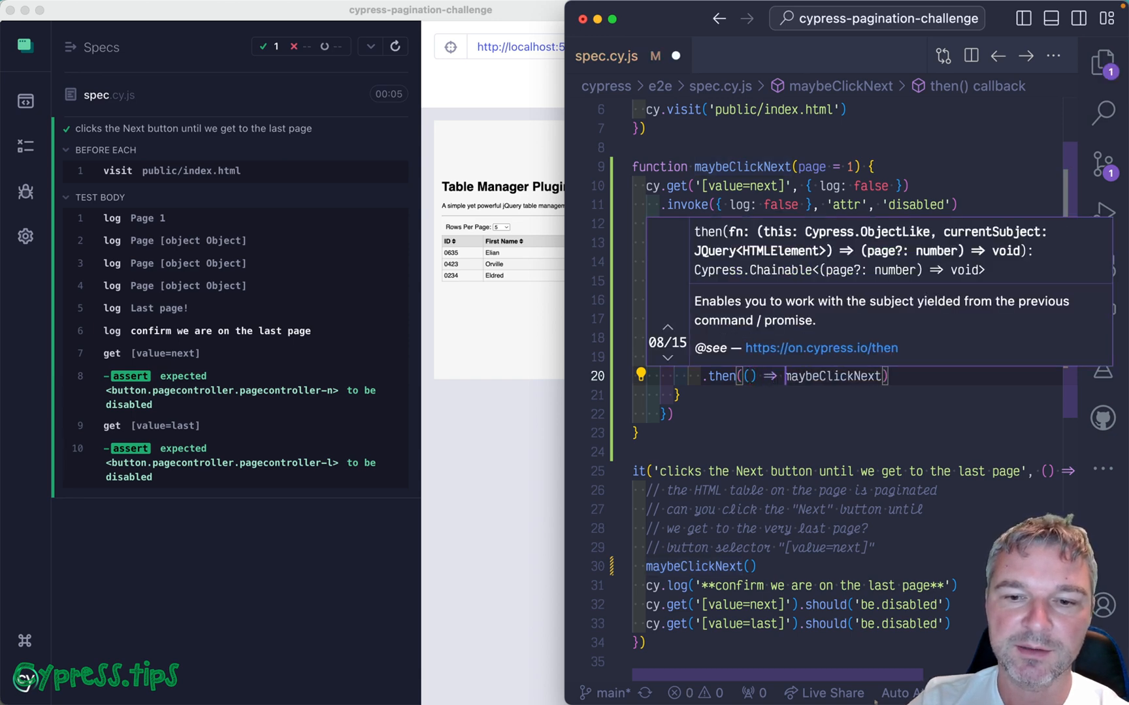
pyautogui.write('page + 1')
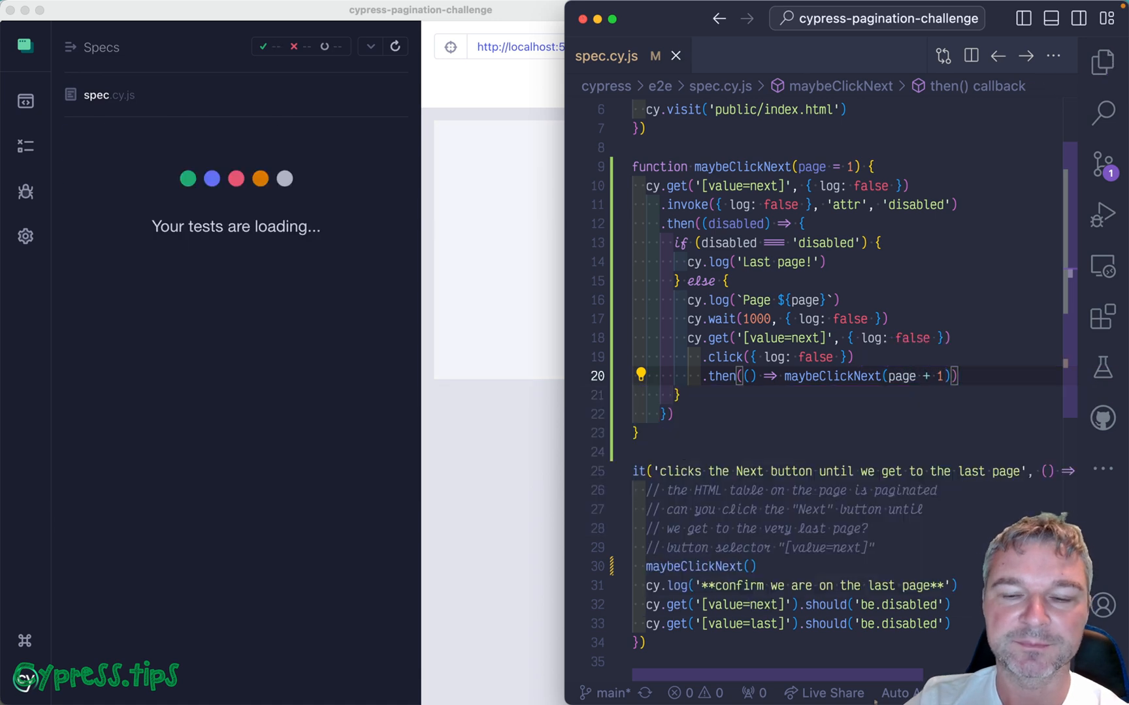
pyautogui.click(395, 46)
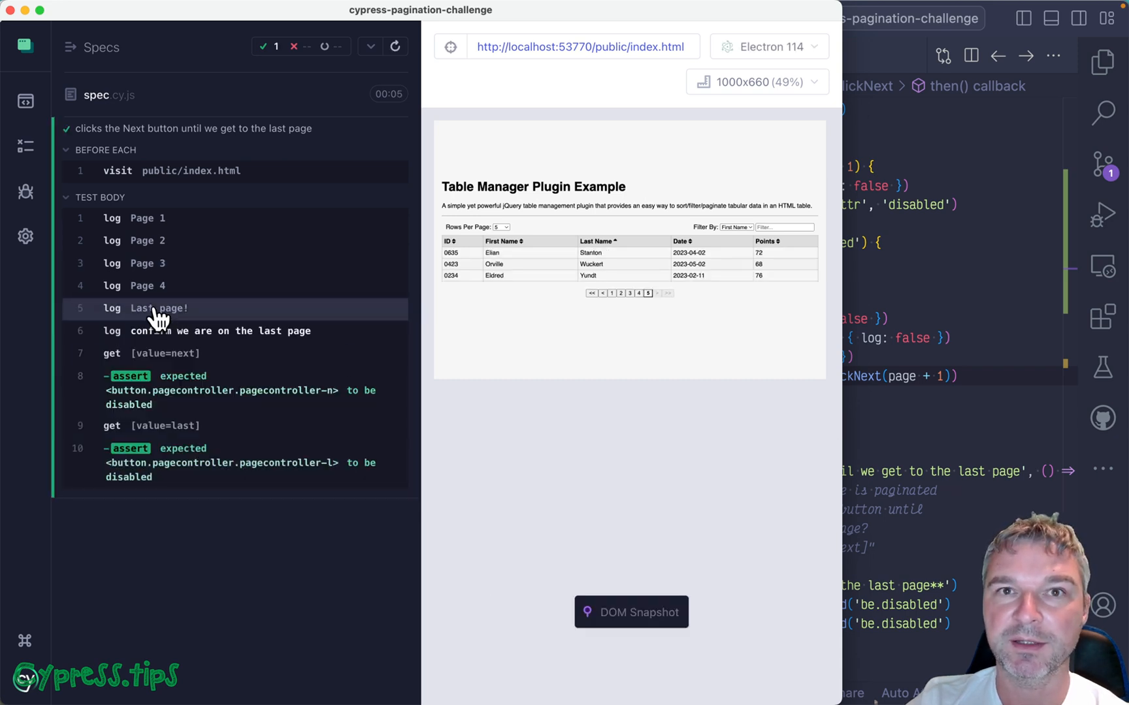
pyautogui.moveTo(929, 302)
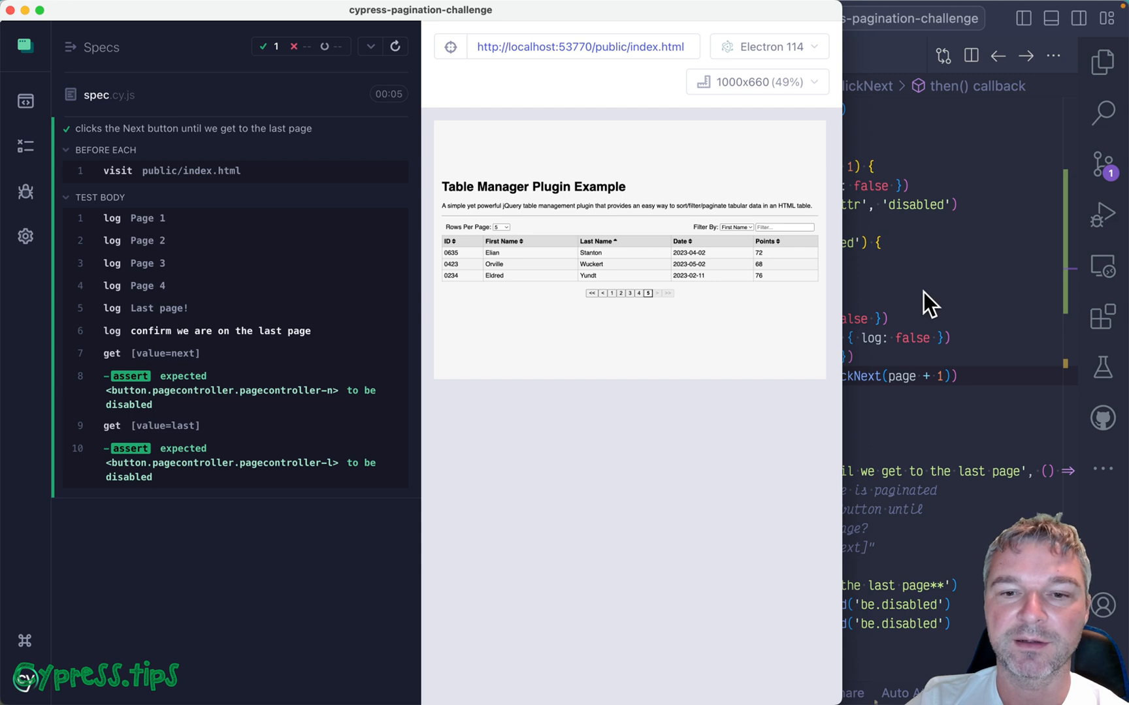